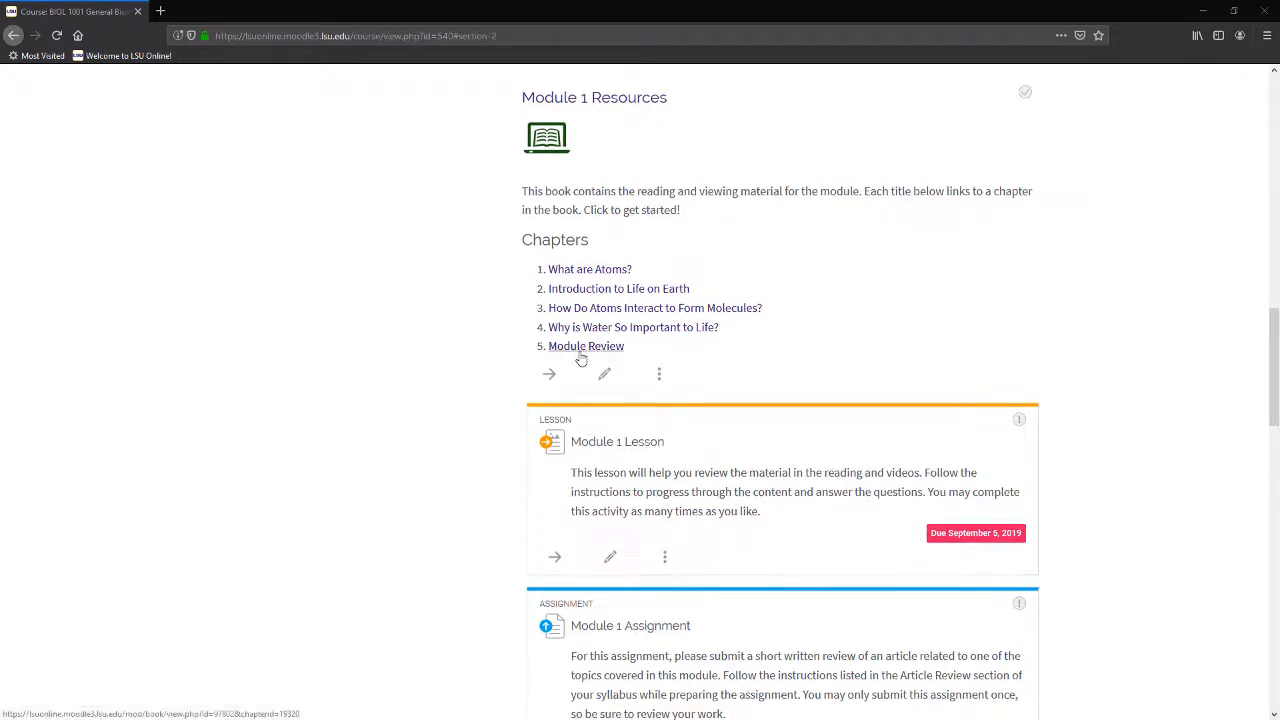
# - Turn on book editing via Book administration and edit the Module Review chapter
pyautogui.click(584, 346)
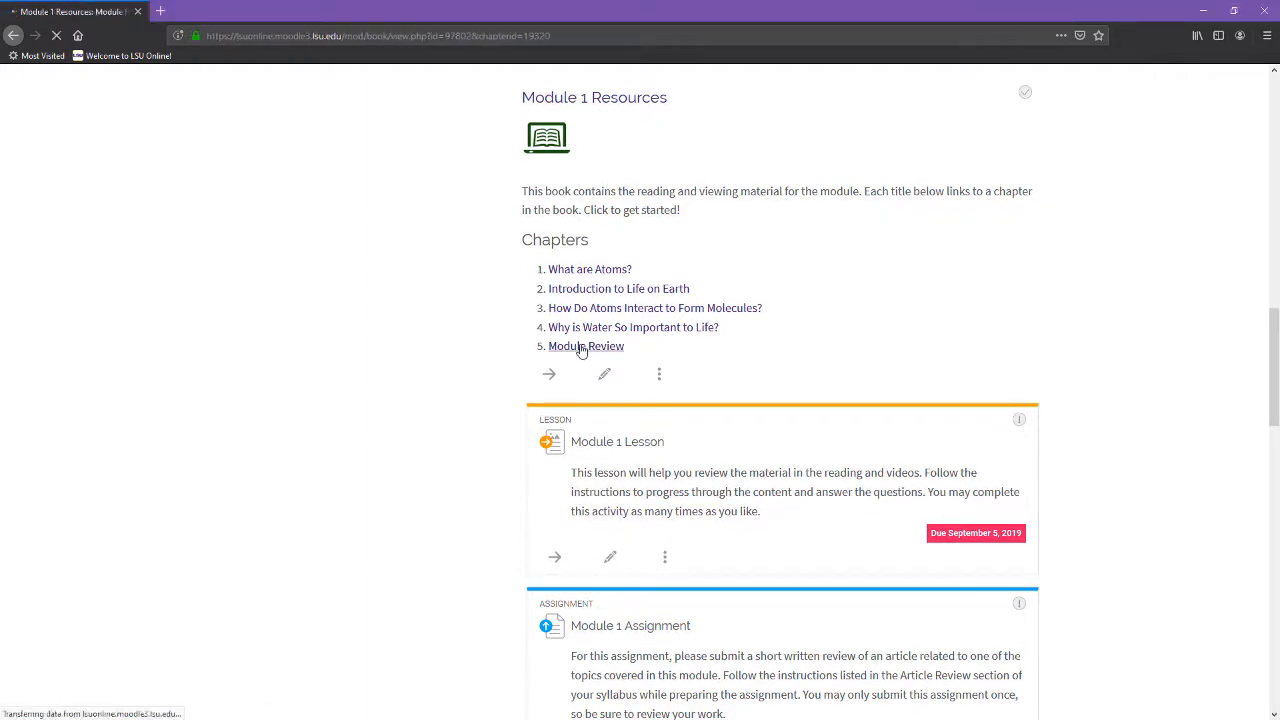
pyautogui.click(584, 346)
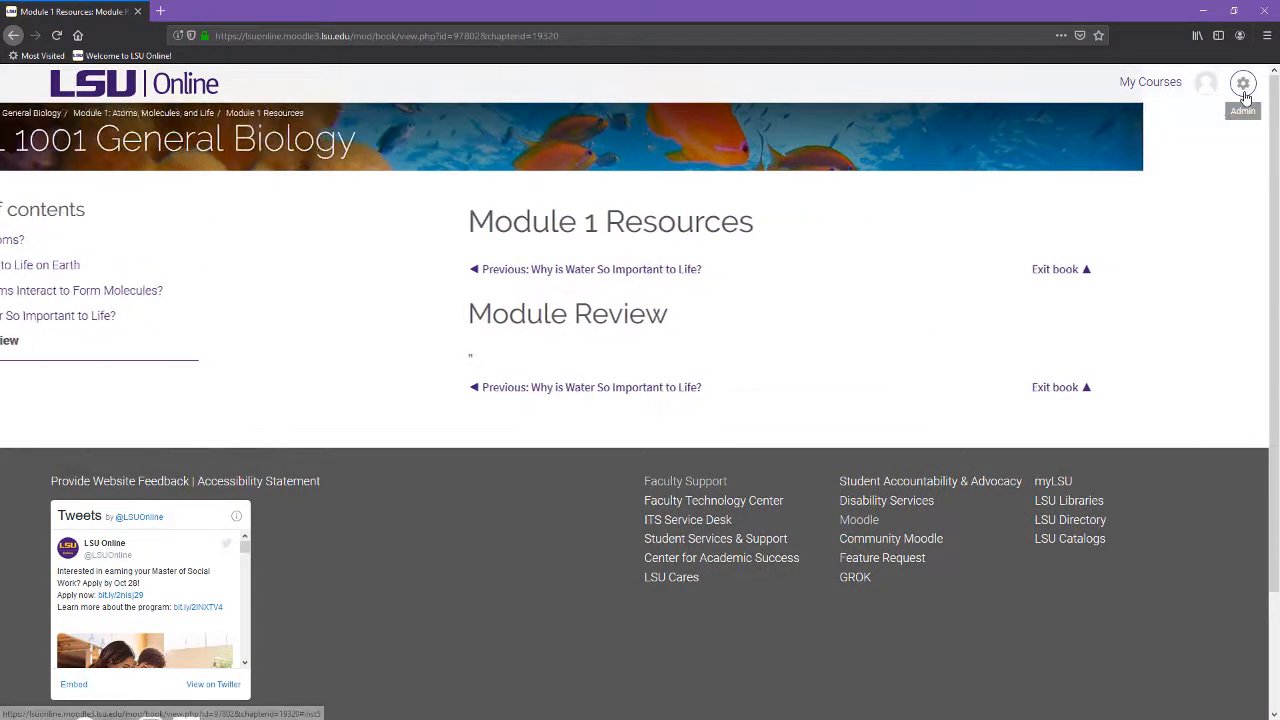
pyautogui.click(1244, 84)
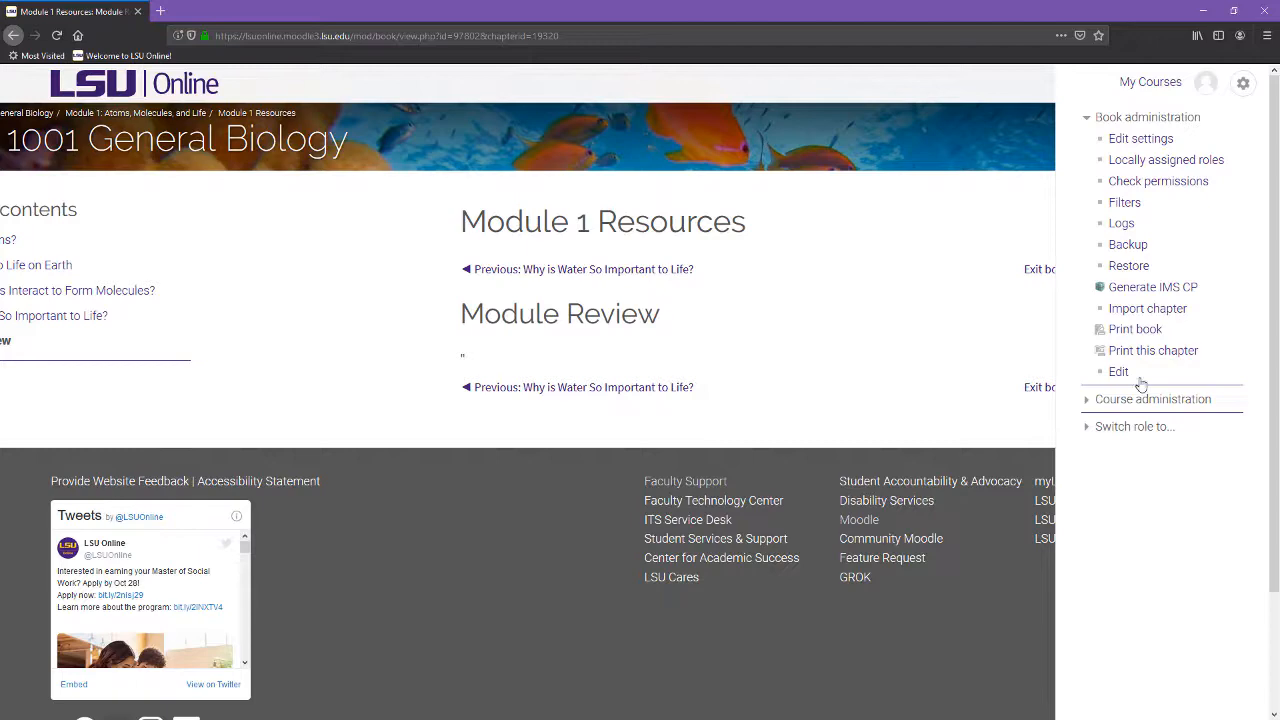
pyautogui.click(1118, 370)
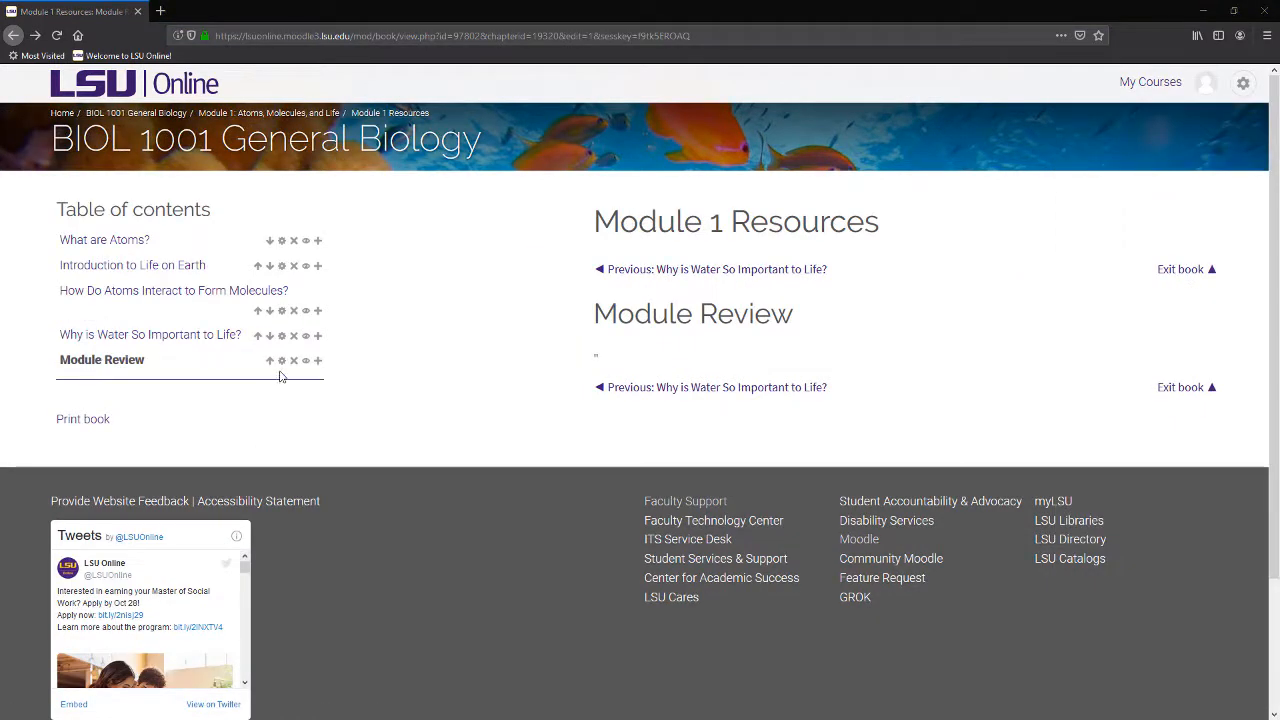
pyautogui.moveTo(282, 360)
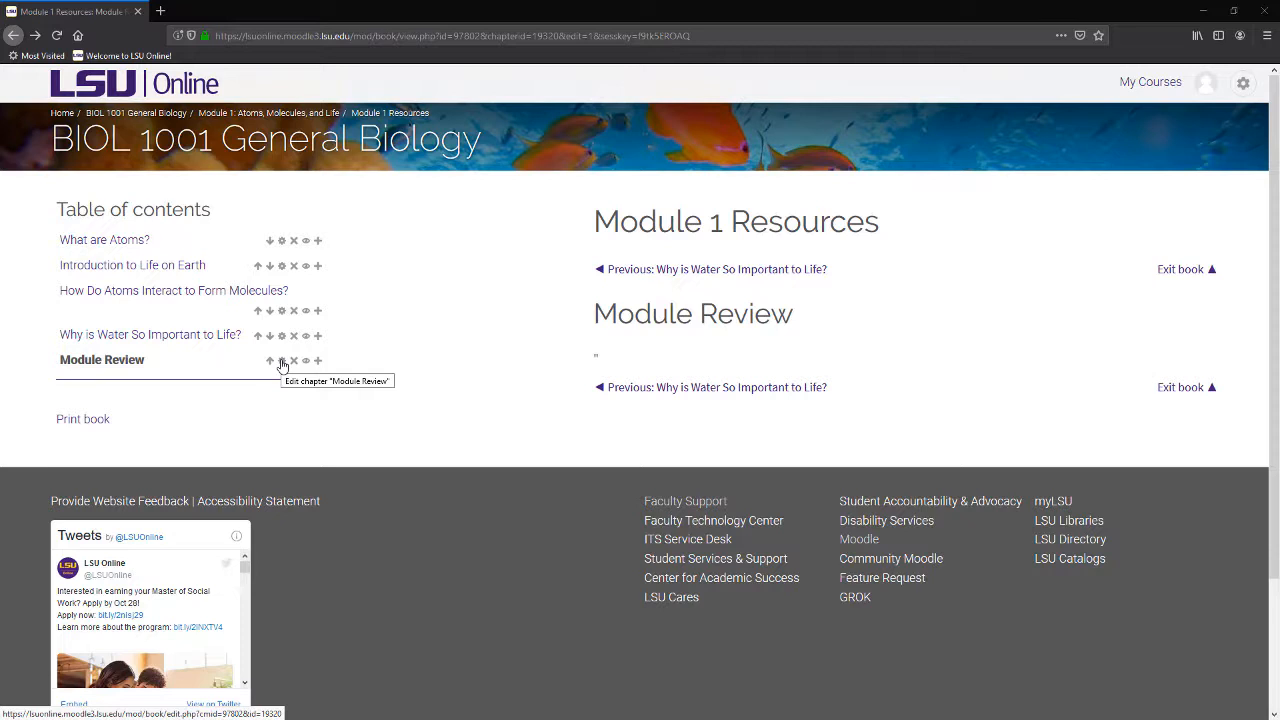
pyautogui.click(282, 360)
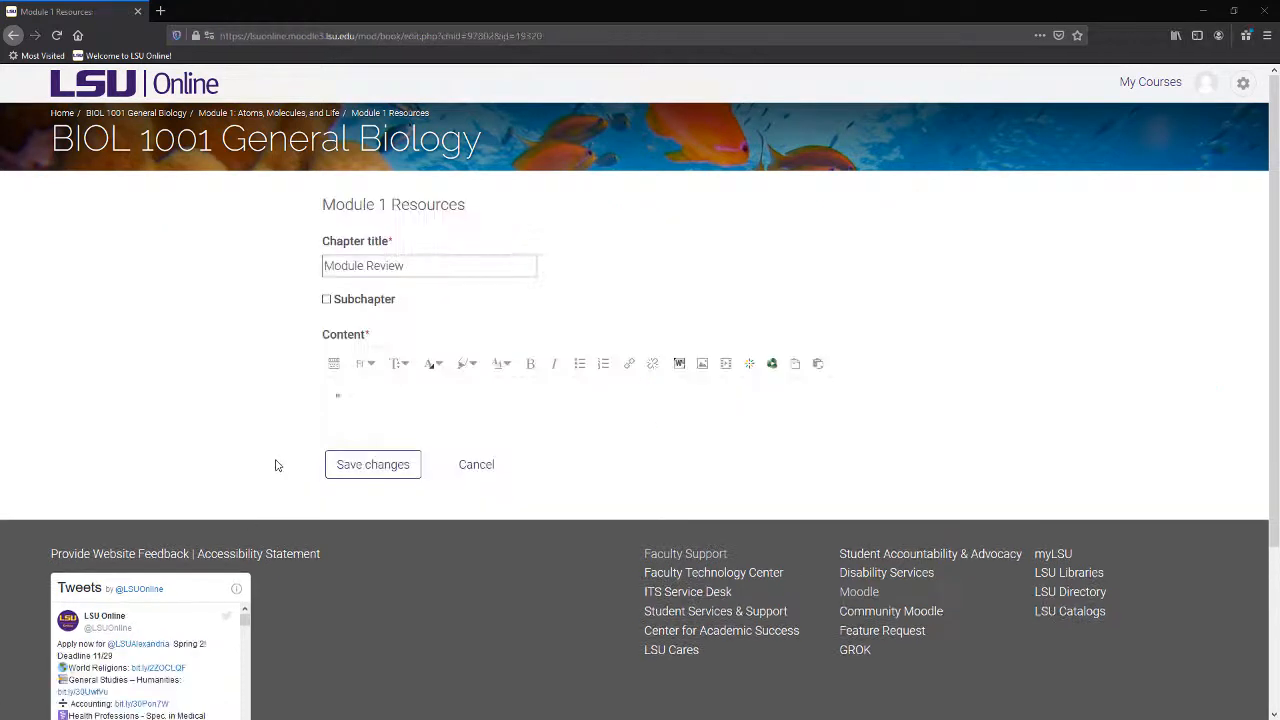
pyautogui.moveTo(332, 364)
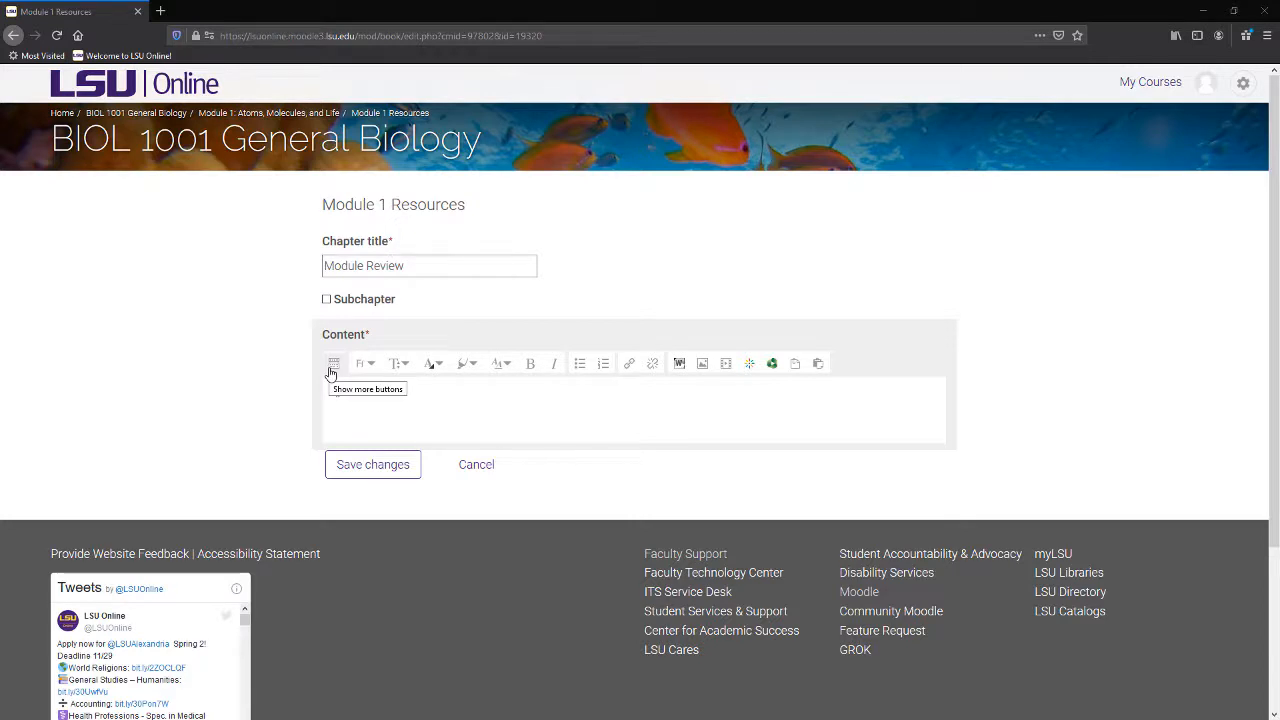
# - Expand the Atto editor toolbar to show all formatting buttons
pyautogui.click(332, 364)
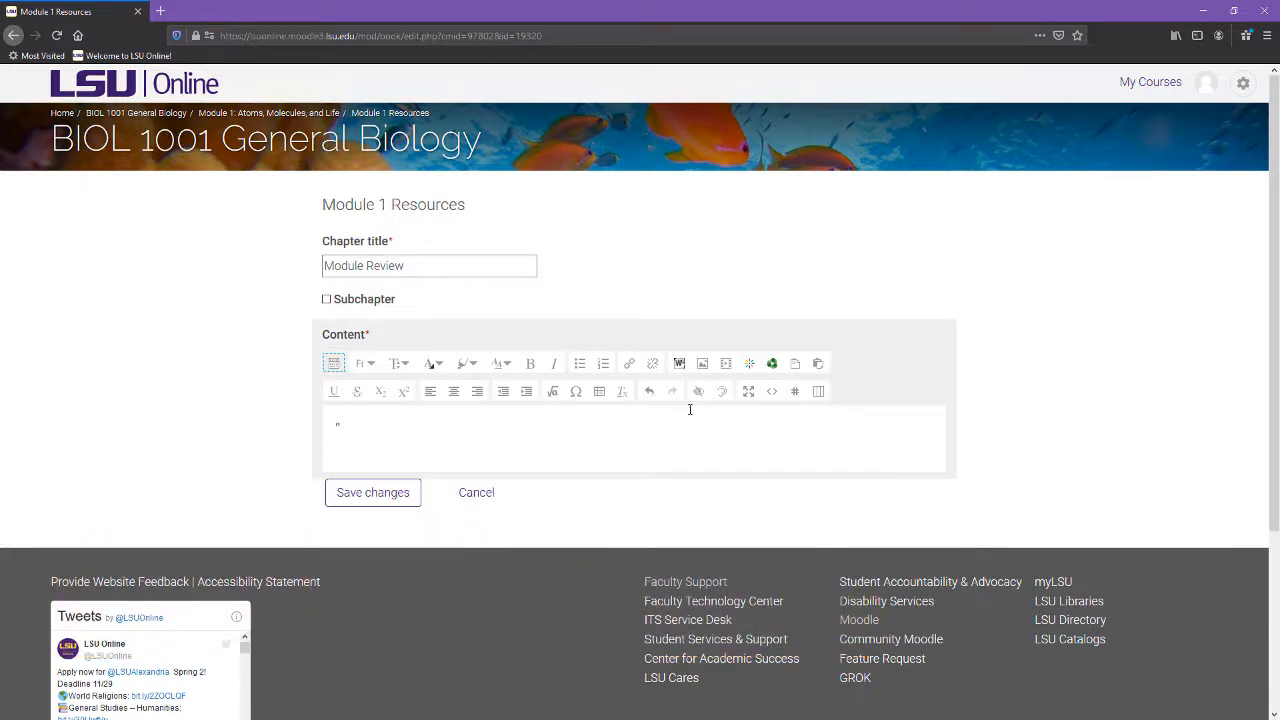
pyautogui.moveTo(702, 362)
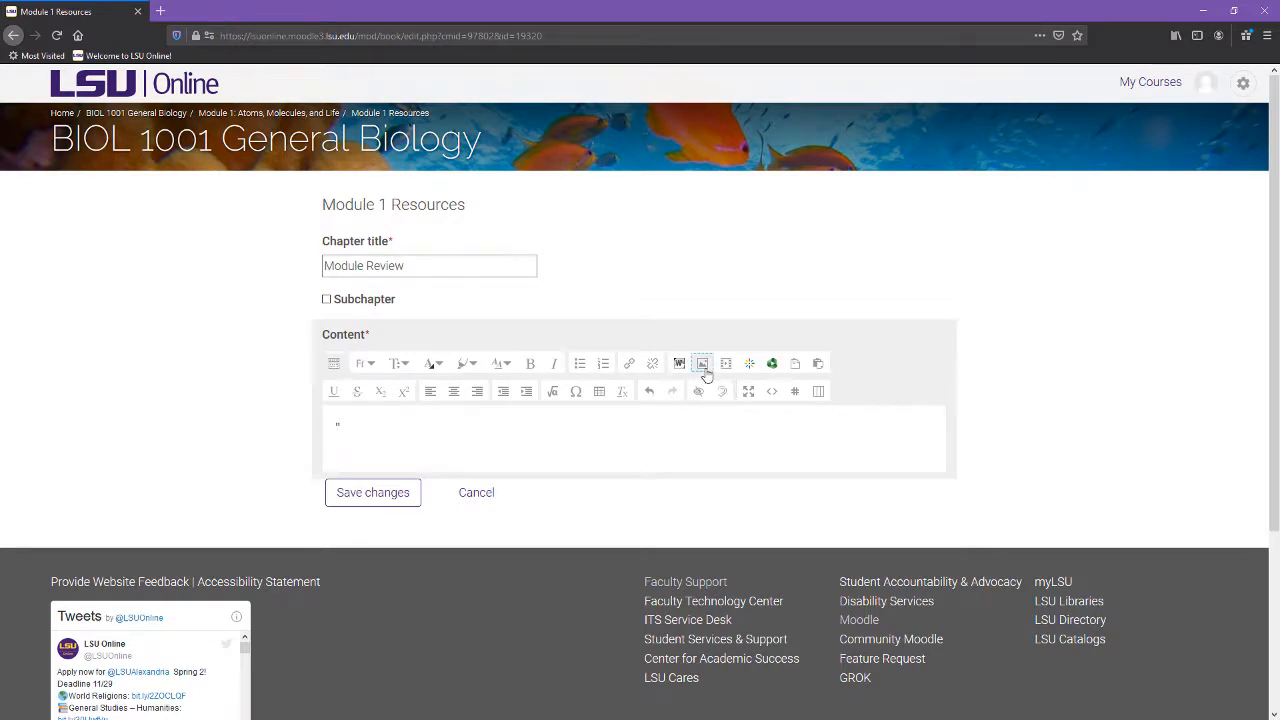
# - Pick the books image, describe it 'Stack of multi-colored books', mark description not necessary, width 300
pyautogui.click(702, 364)
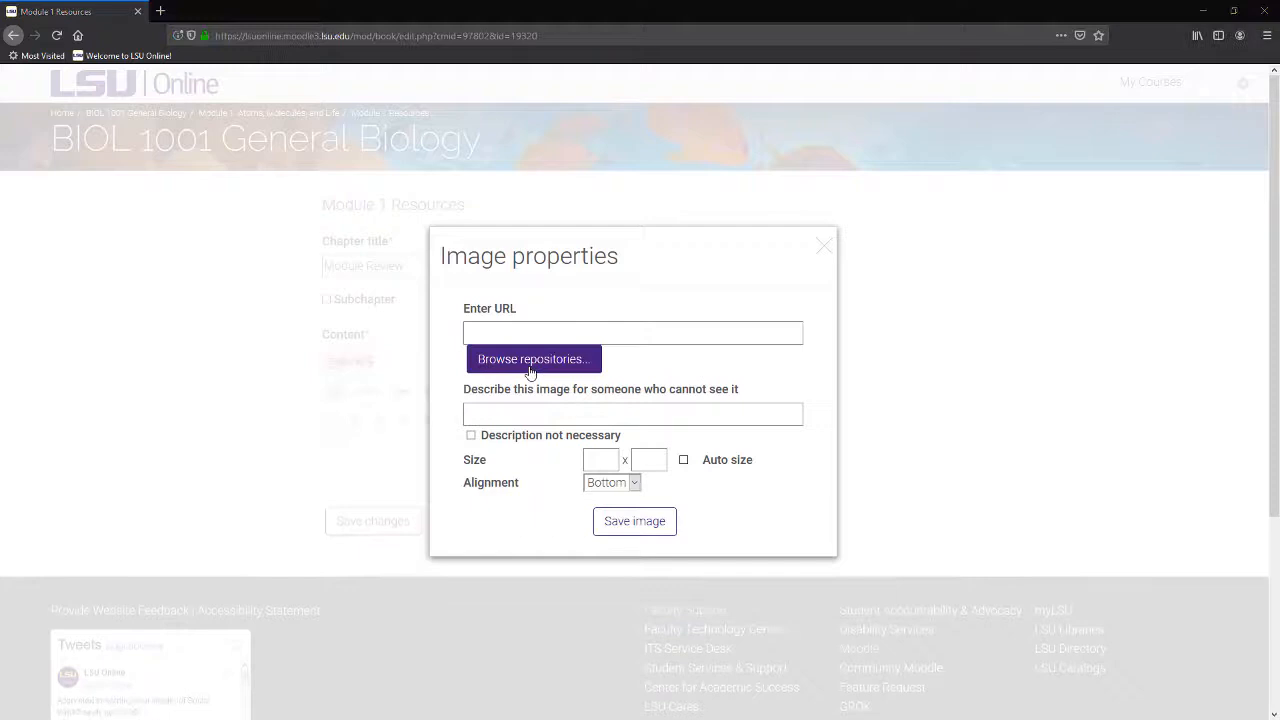
pyautogui.click(532, 360)
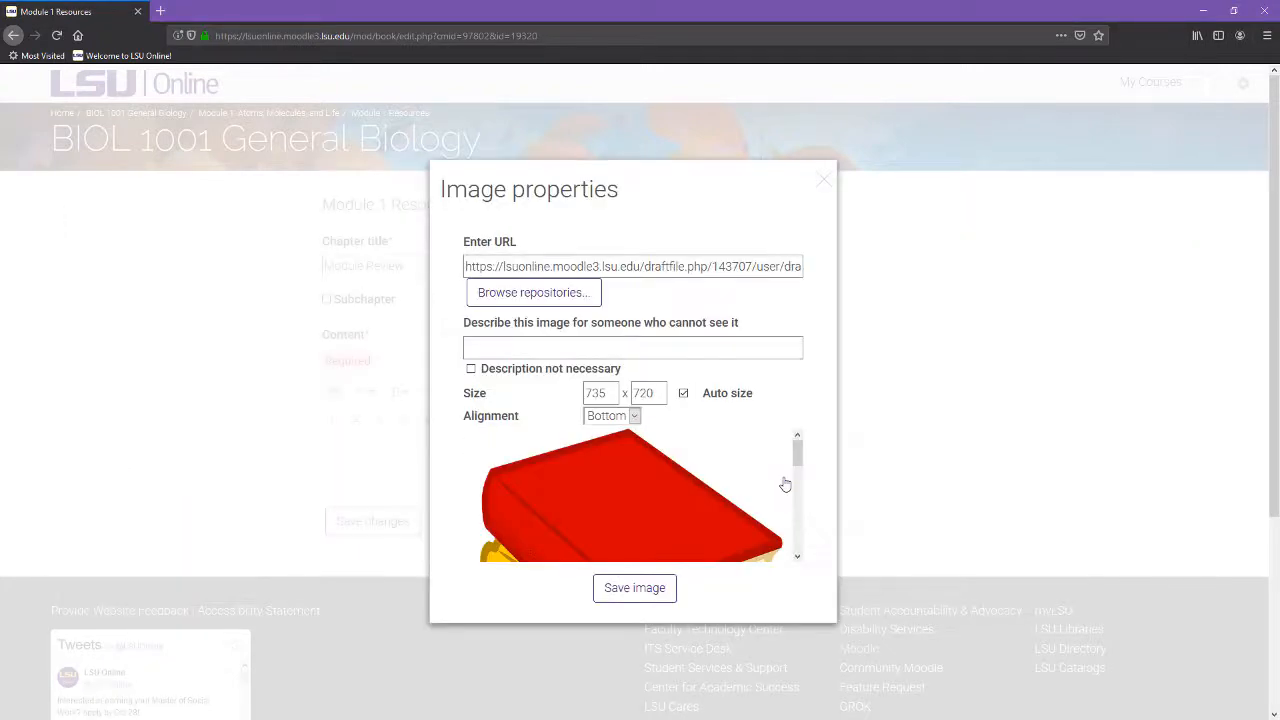
pyautogui.click(632, 348)
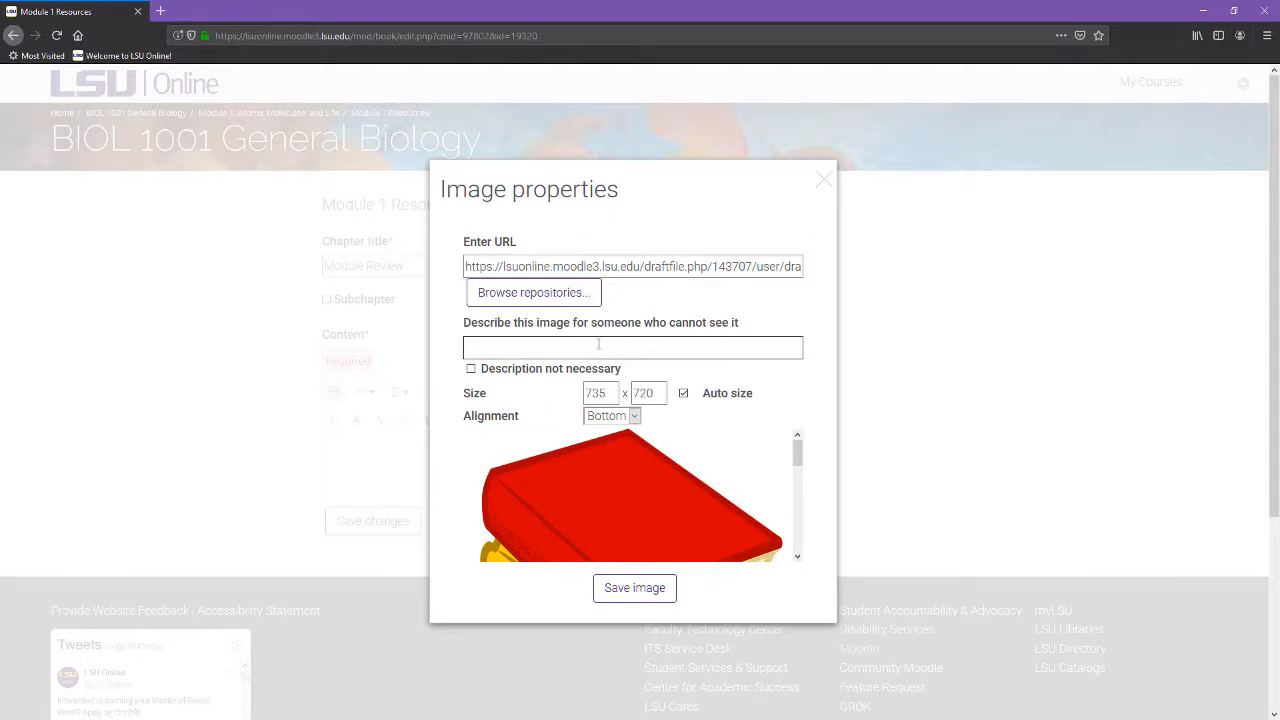
pyautogui.write('Stack of multi')
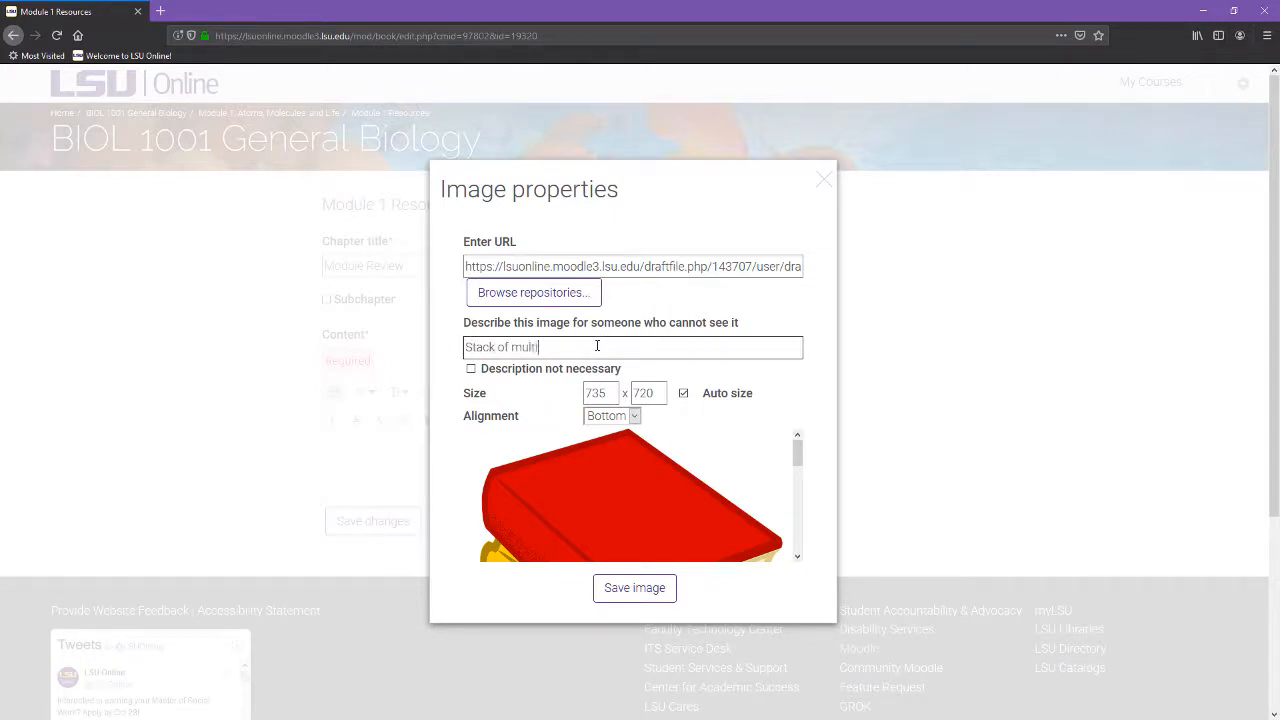
pyautogui.write('colored b')
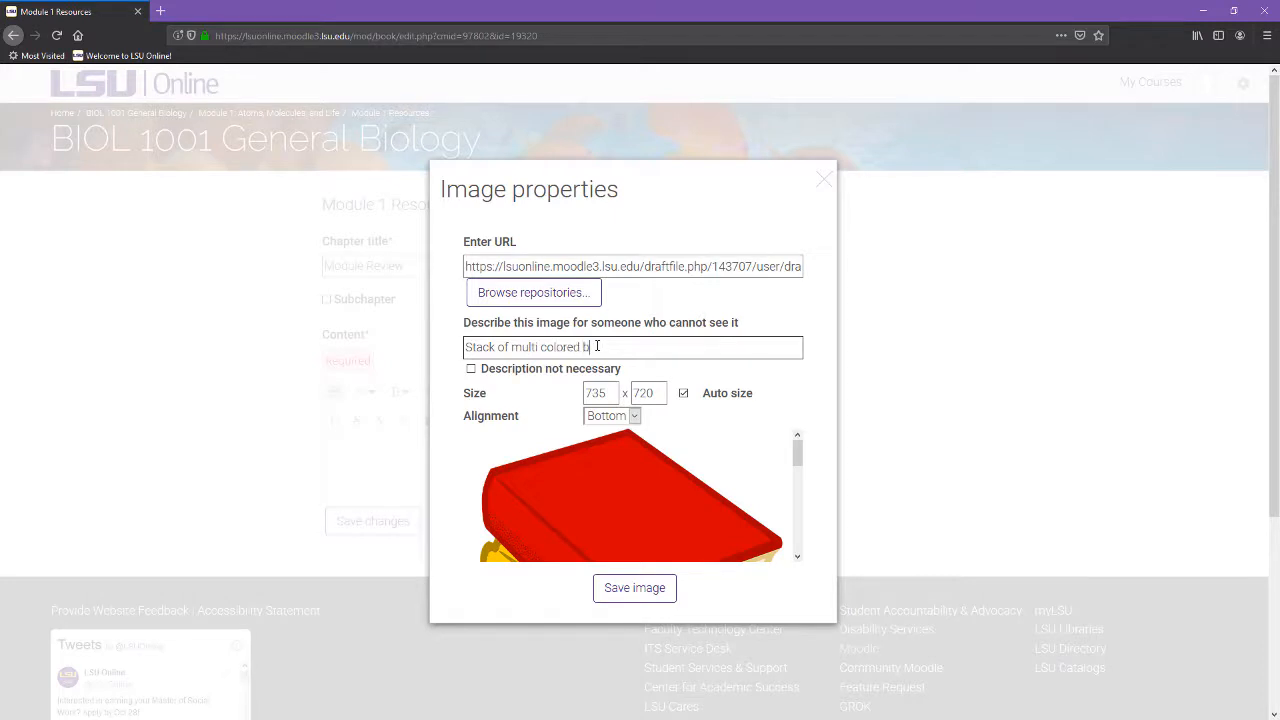
pyautogui.write('ooks')
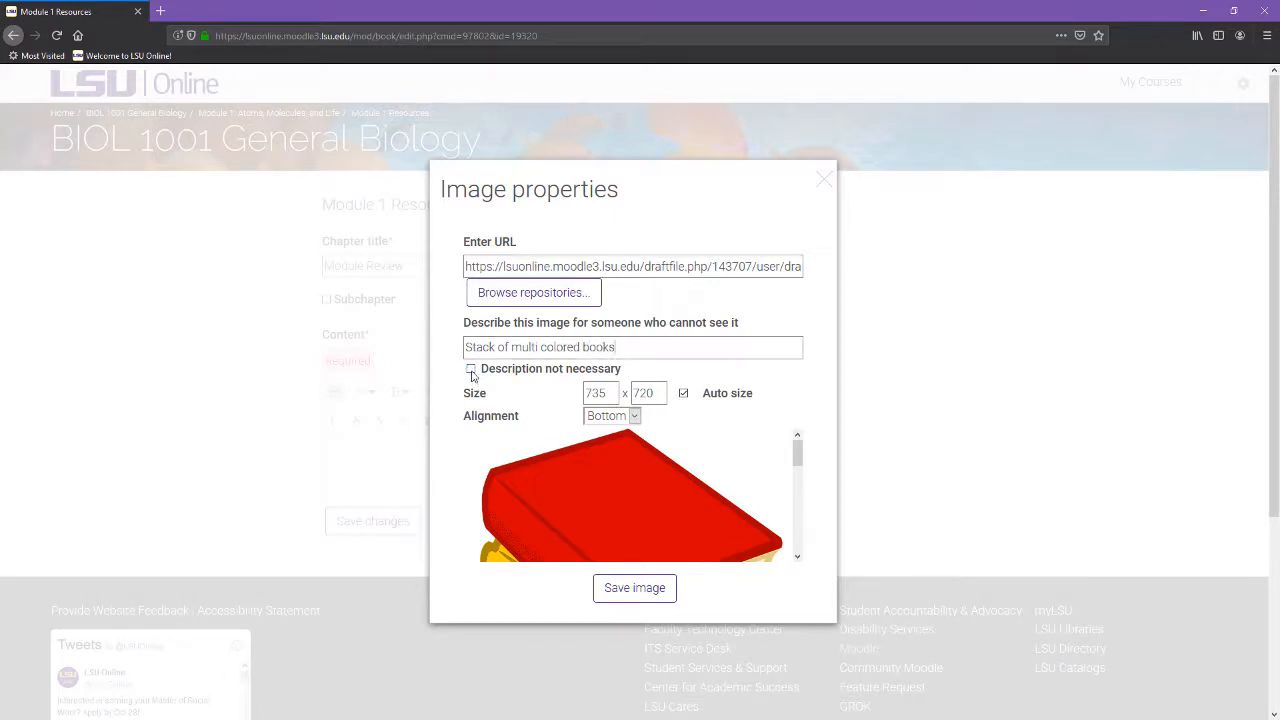
pyautogui.click(472, 368)
pyautogui.write('3')
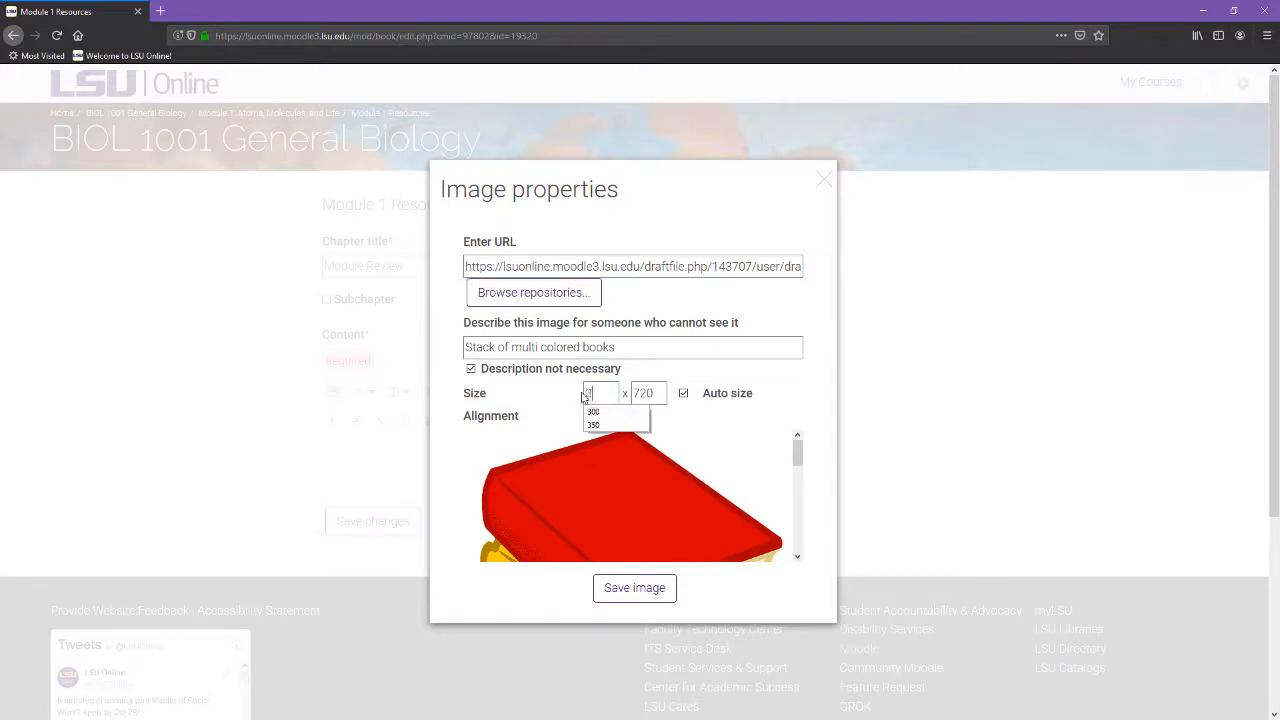
pyautogui.click(592, 412)
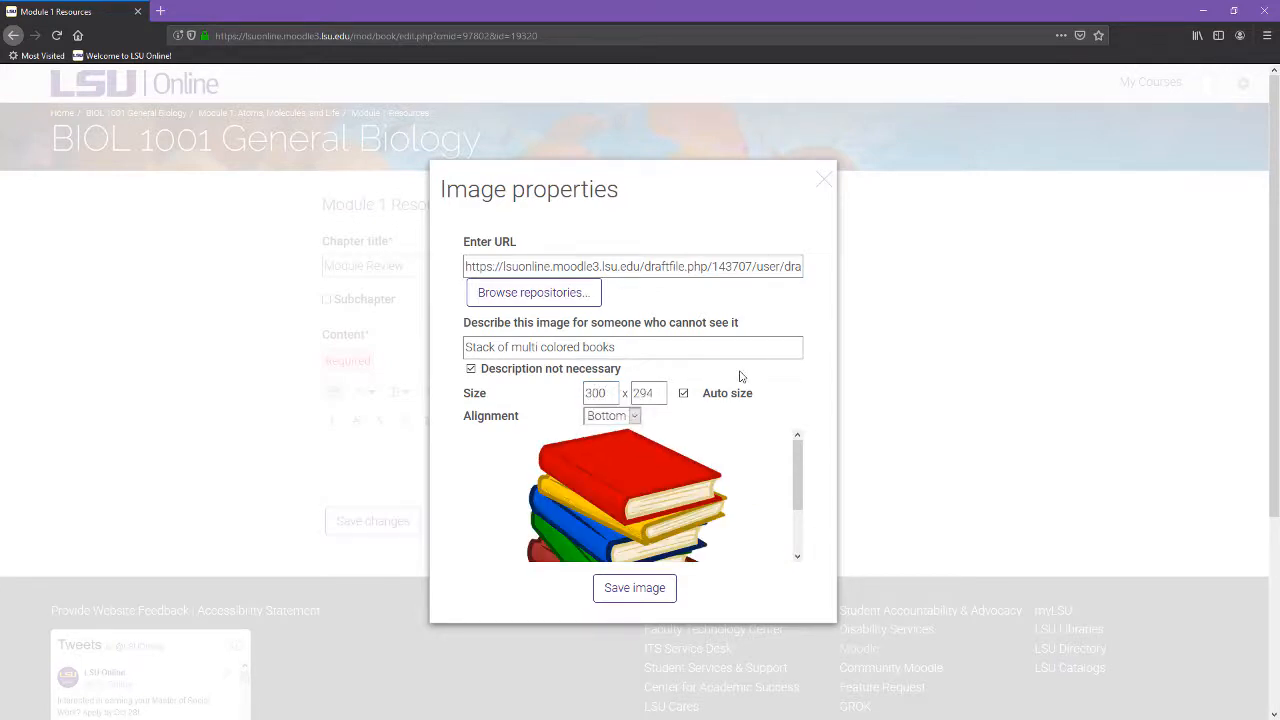
pyautogui.moveTo(644, 444)
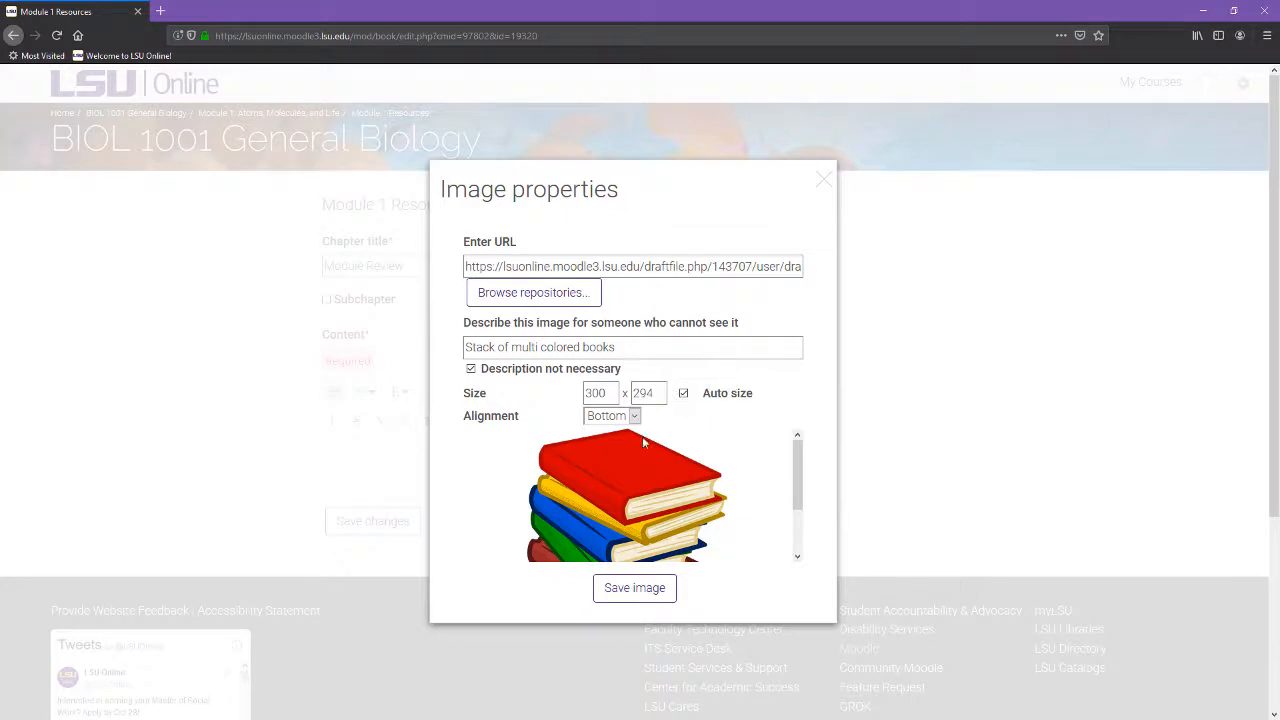
pyautogui.moveTo(636, 588)
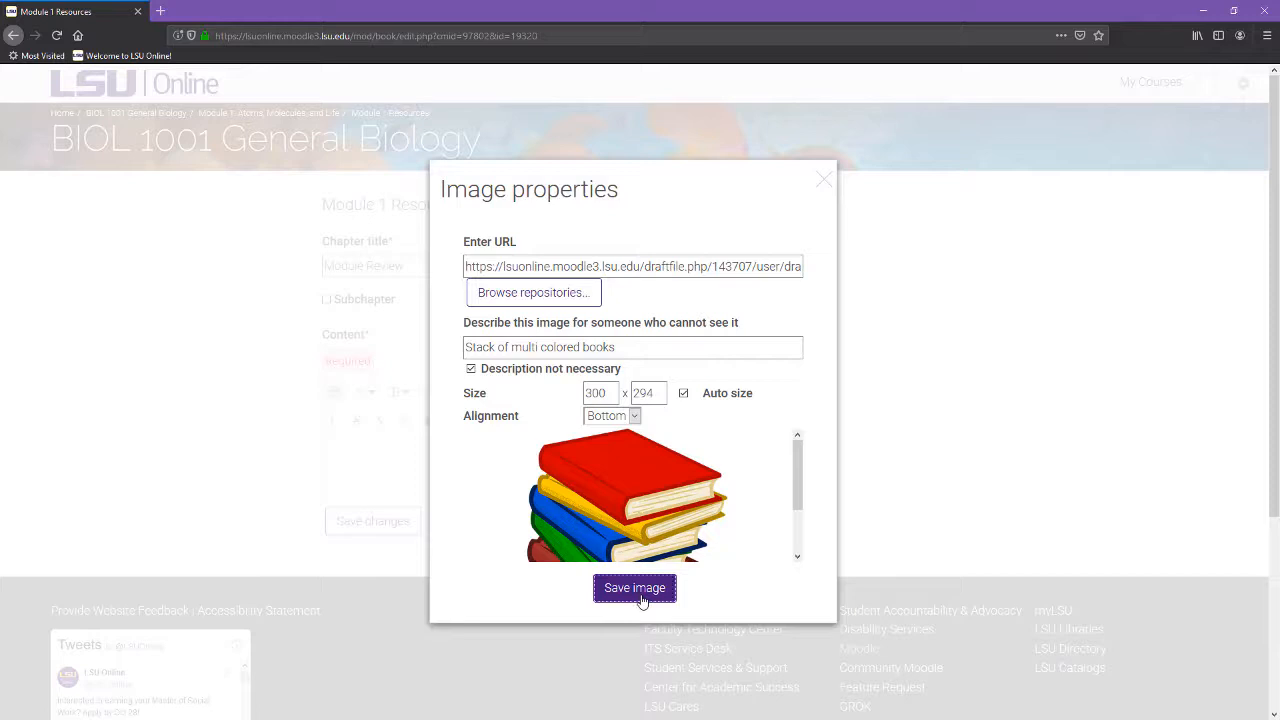
# - Insert the books image into the content, then browse repositories again from Image properties
pyautogui.click(634, 588)
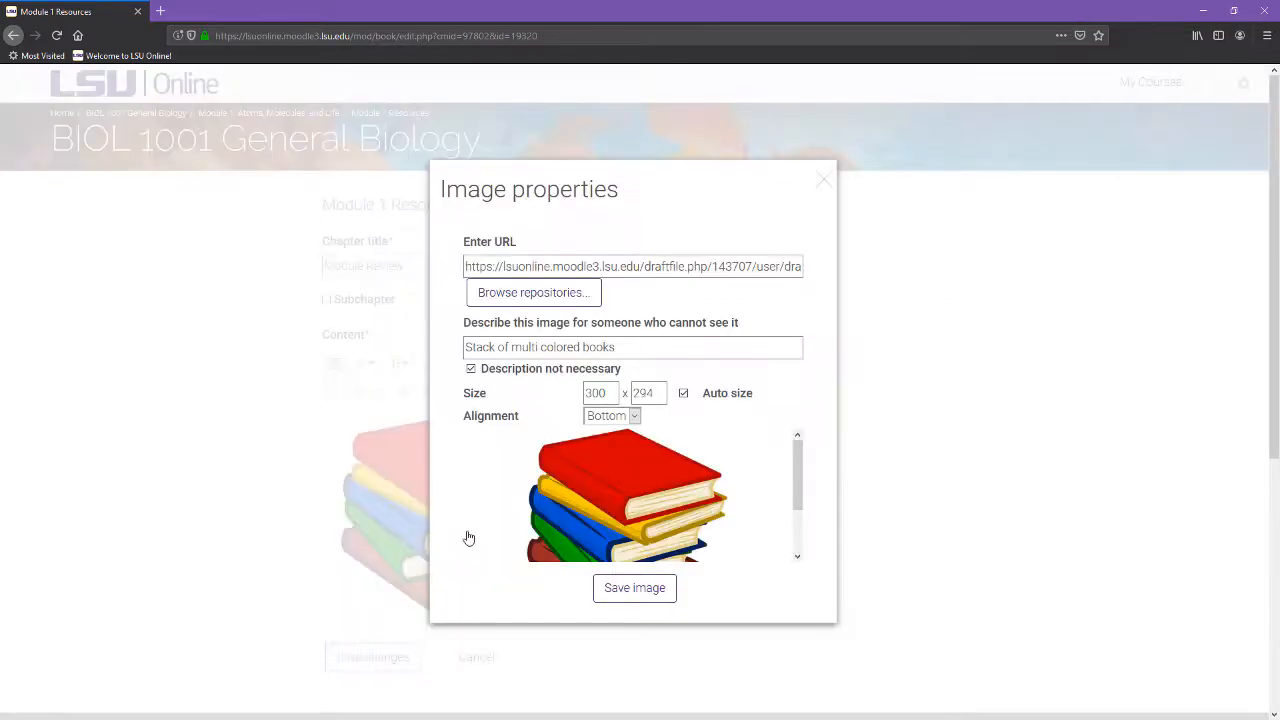
pyautogui.click(634, 588)
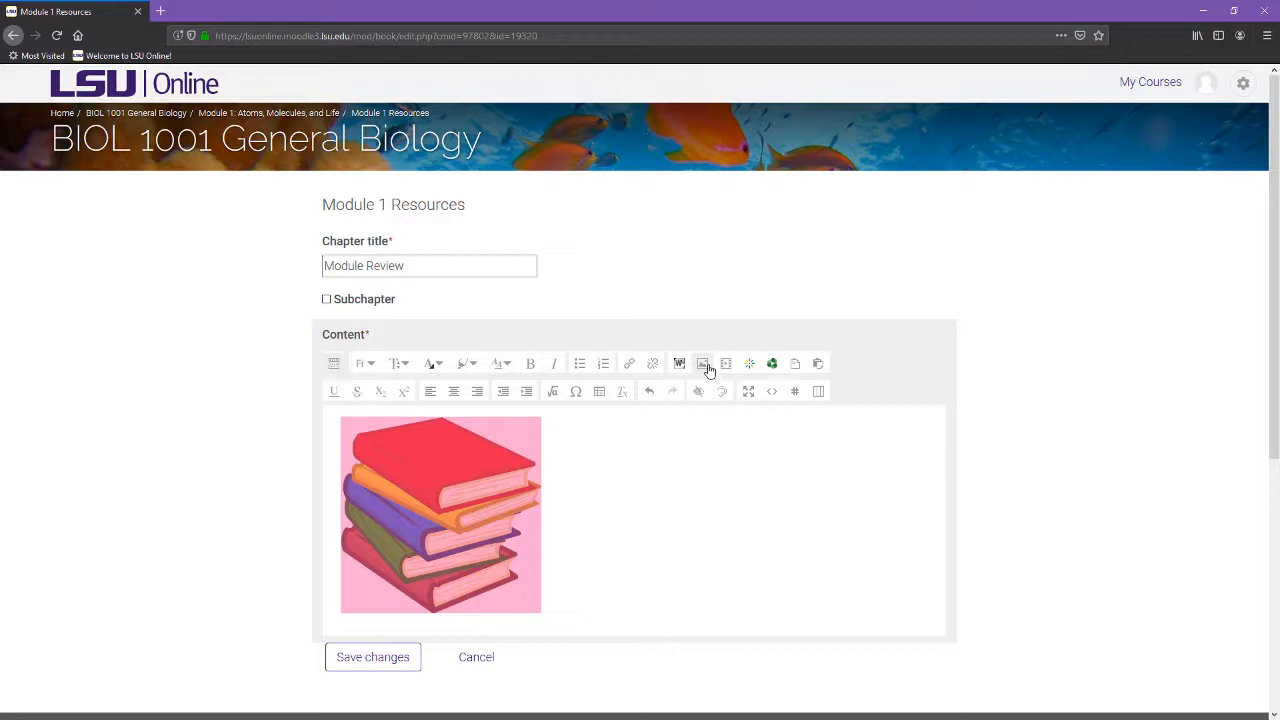
pyautogui.click(704, 364)
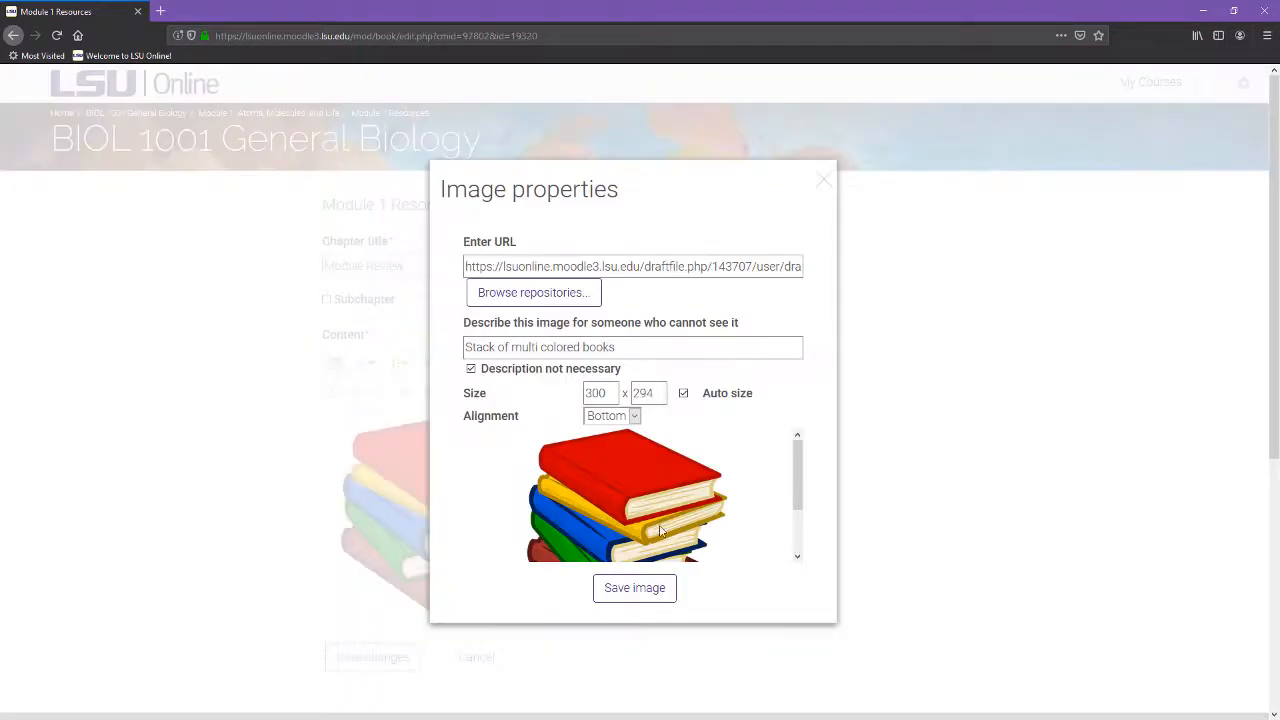
pyautogui.click(634, 588)
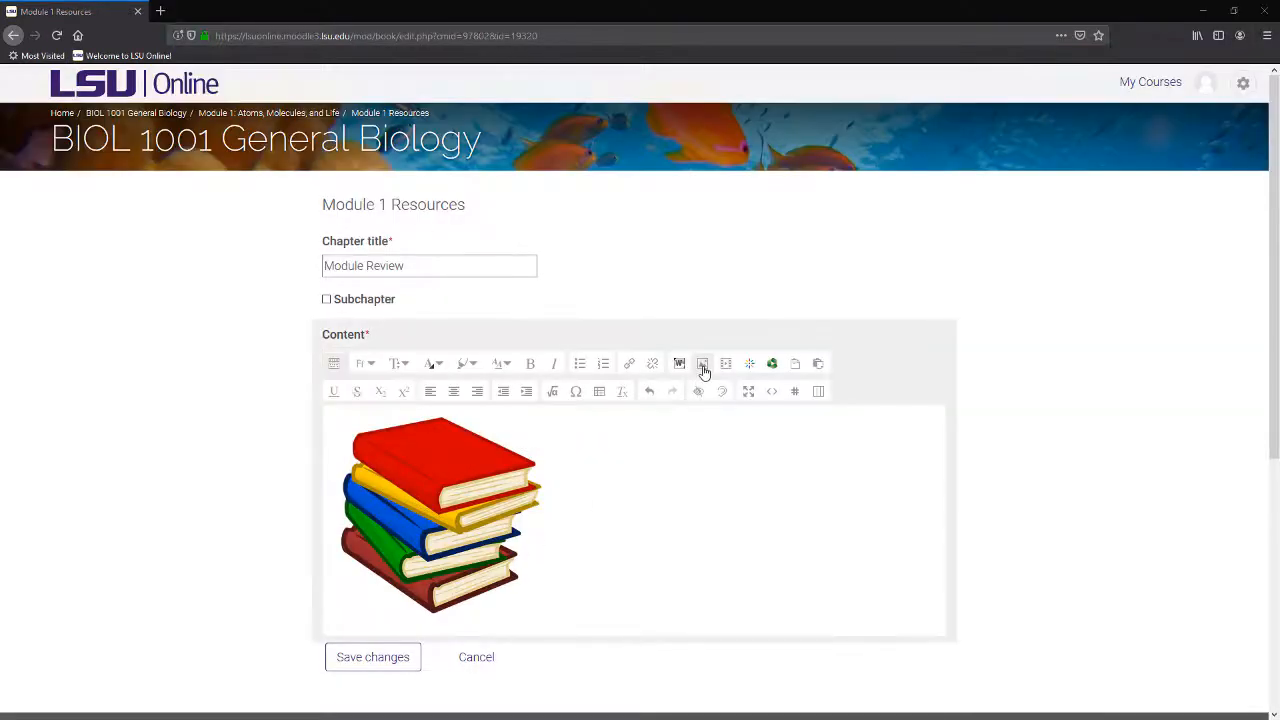
pyautogui.click(702, 364)
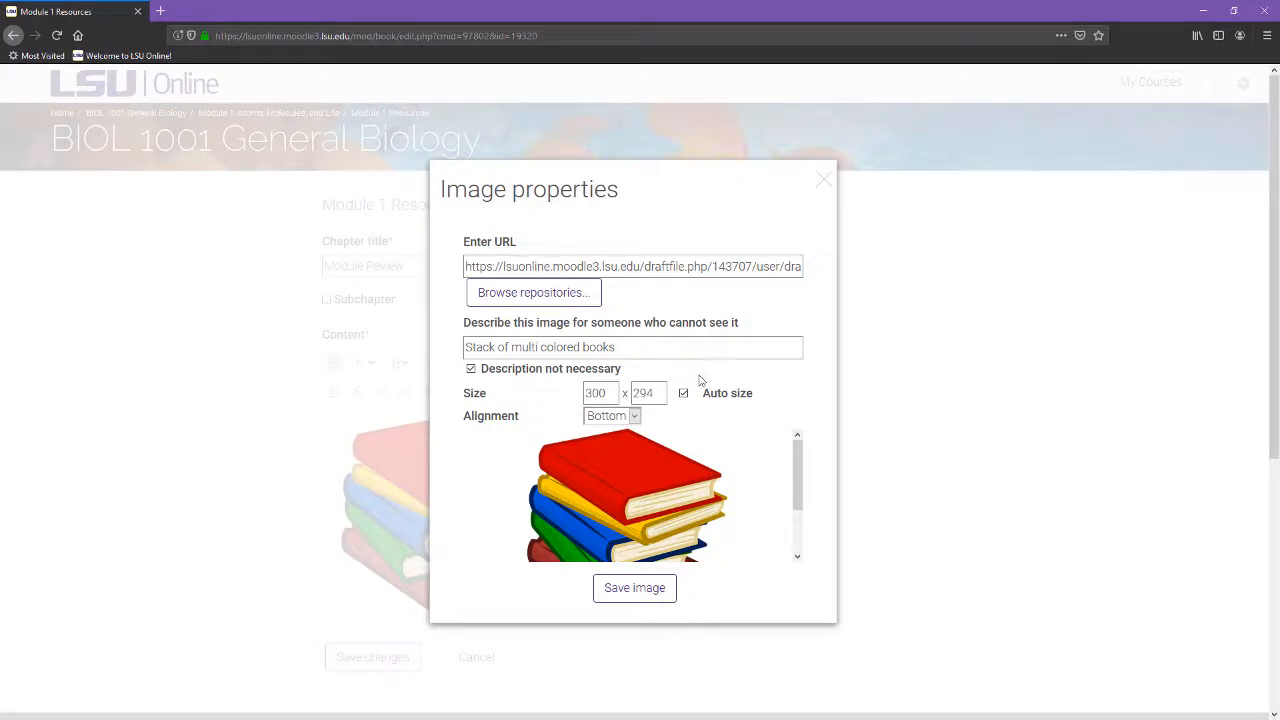
pyautogui.click(532, 292)
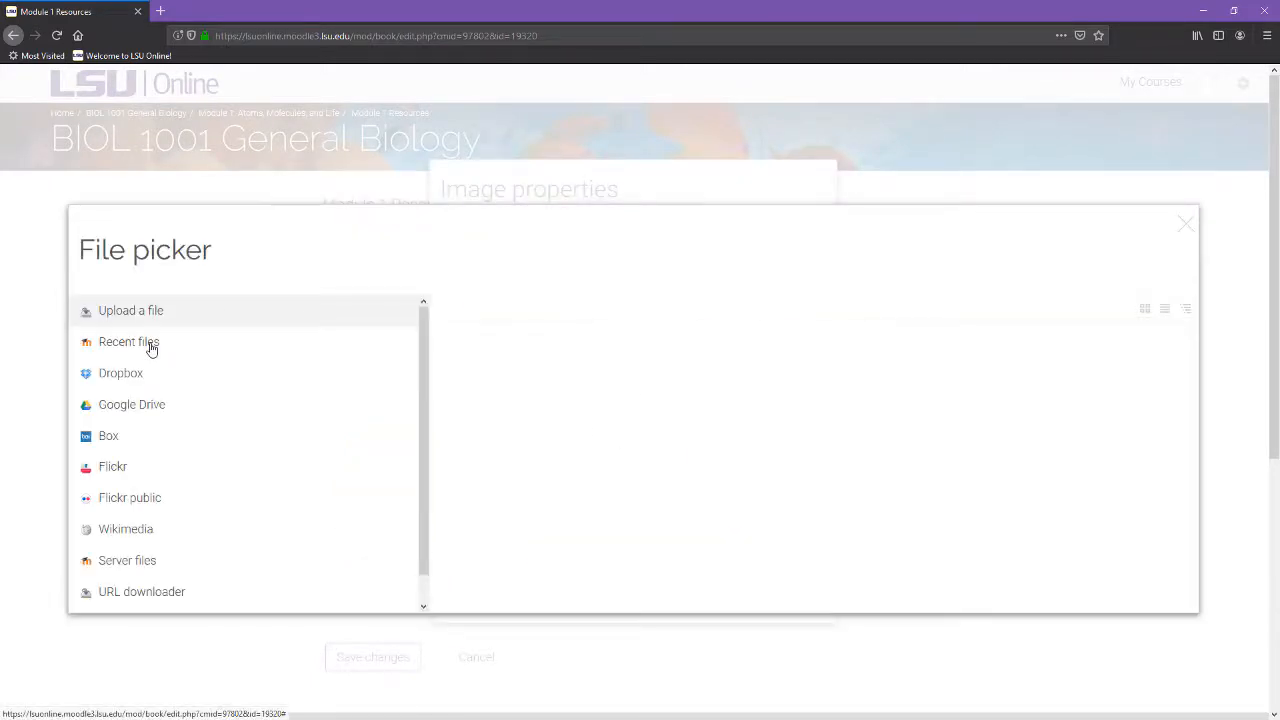
# - Select a file source in the File picker before returning to the chapter editor
pyautogui.click(128, 340)
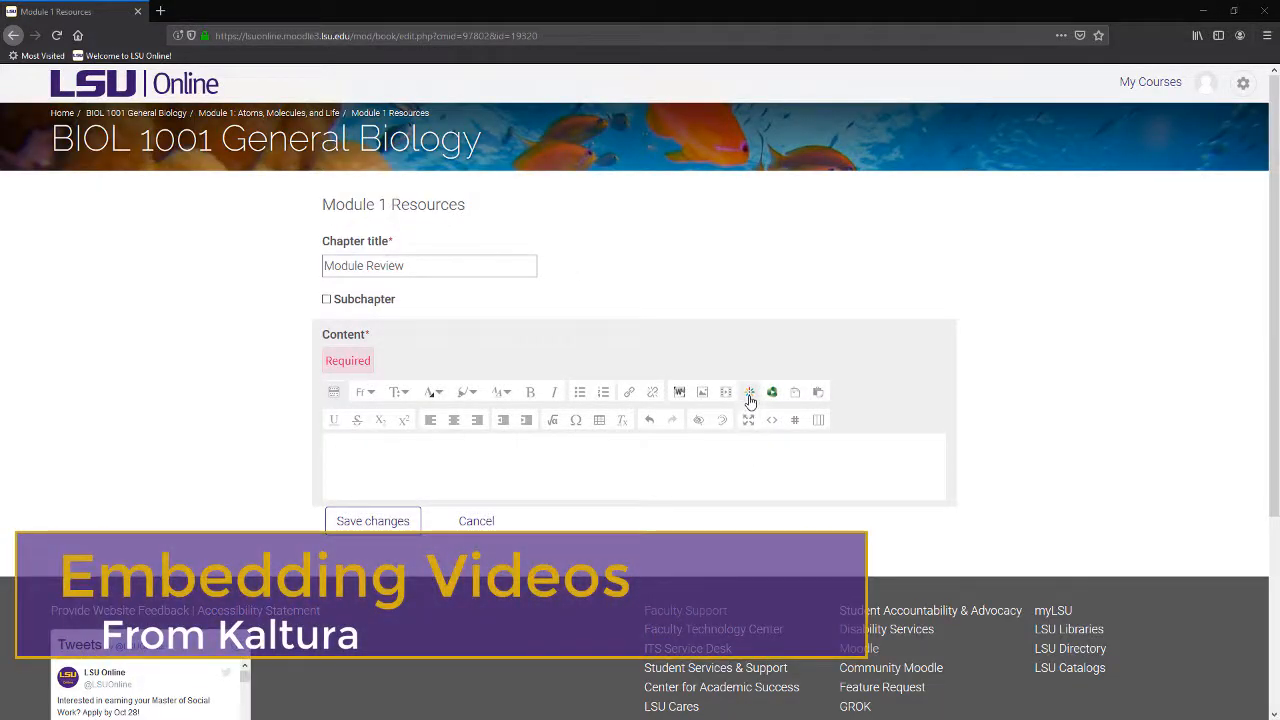
pyautogui.moveTo(748, 390)
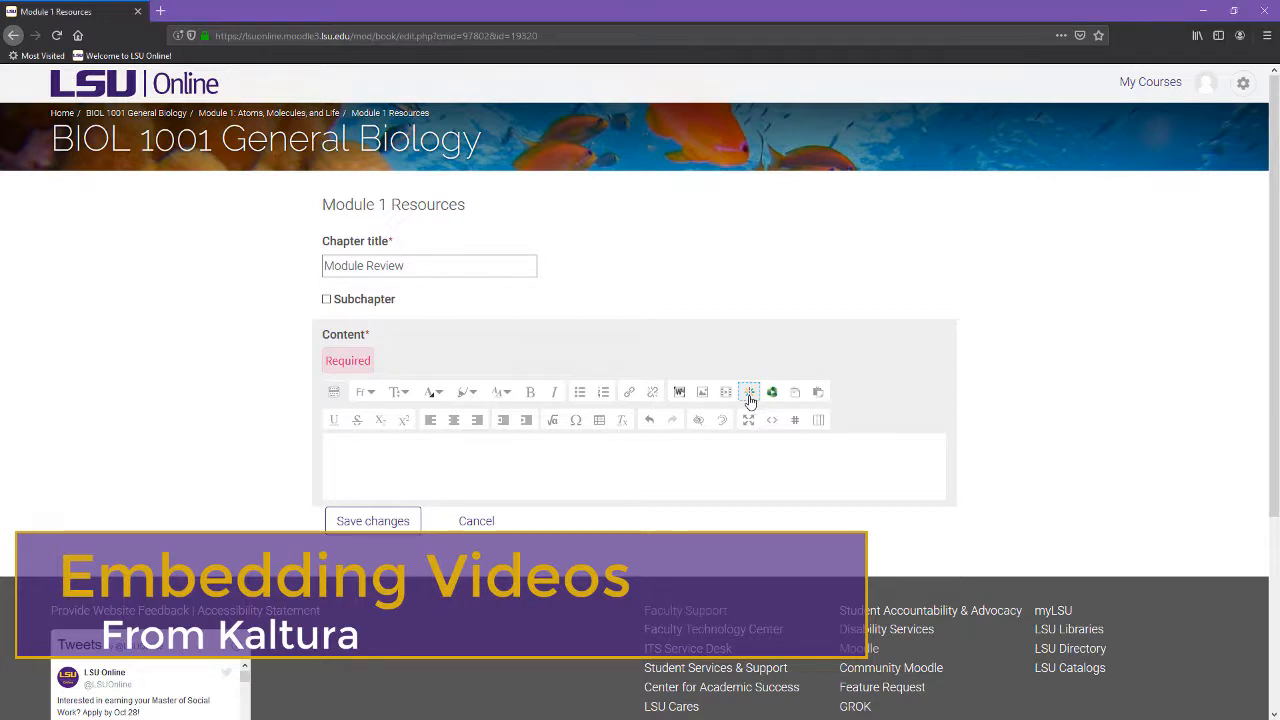
# - Search Kaltura My Media for 'Course S' and select the Course Setup Essentials video
pyautogui.click(748, 390)
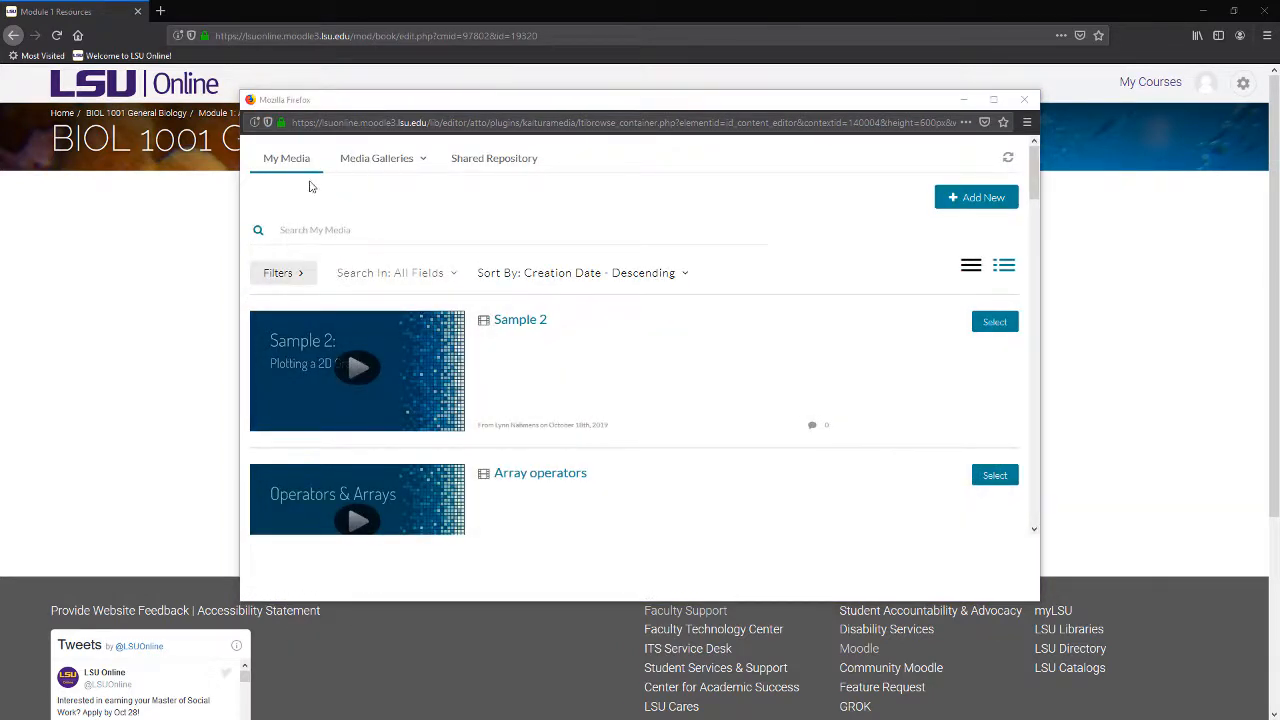
pyautogui.moveTo(352, 206)
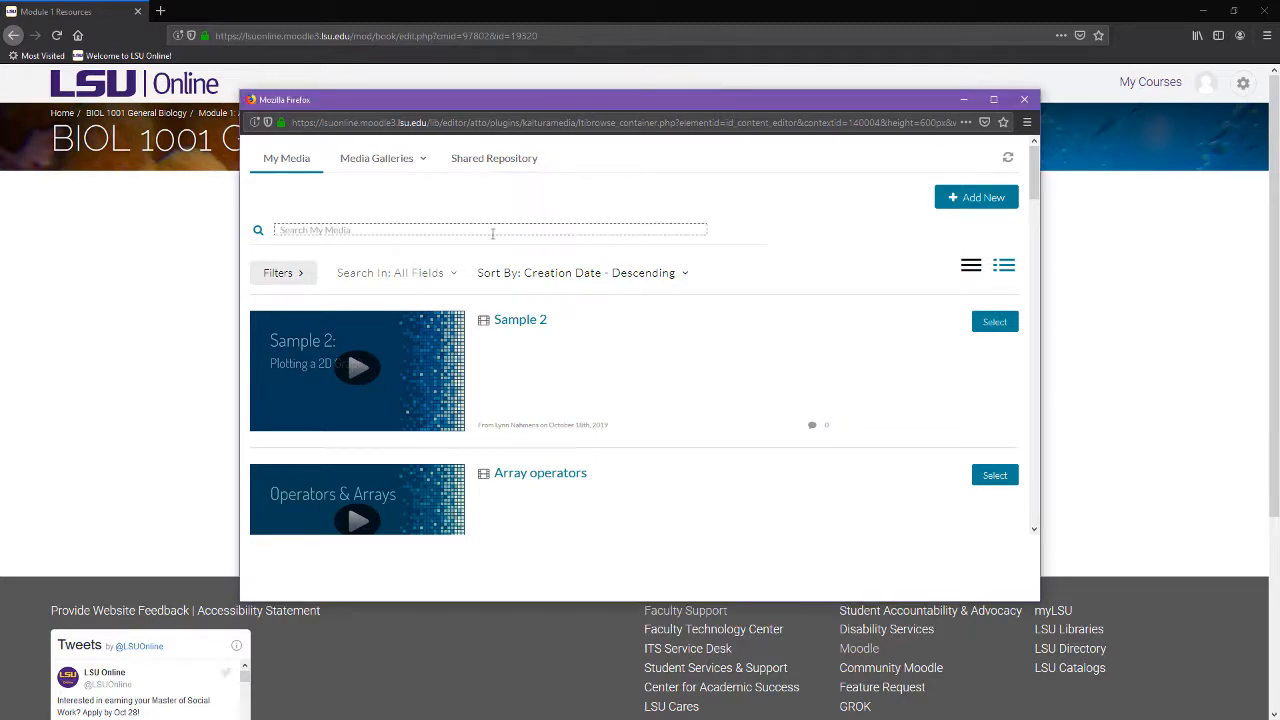
pyautogui.write('C')
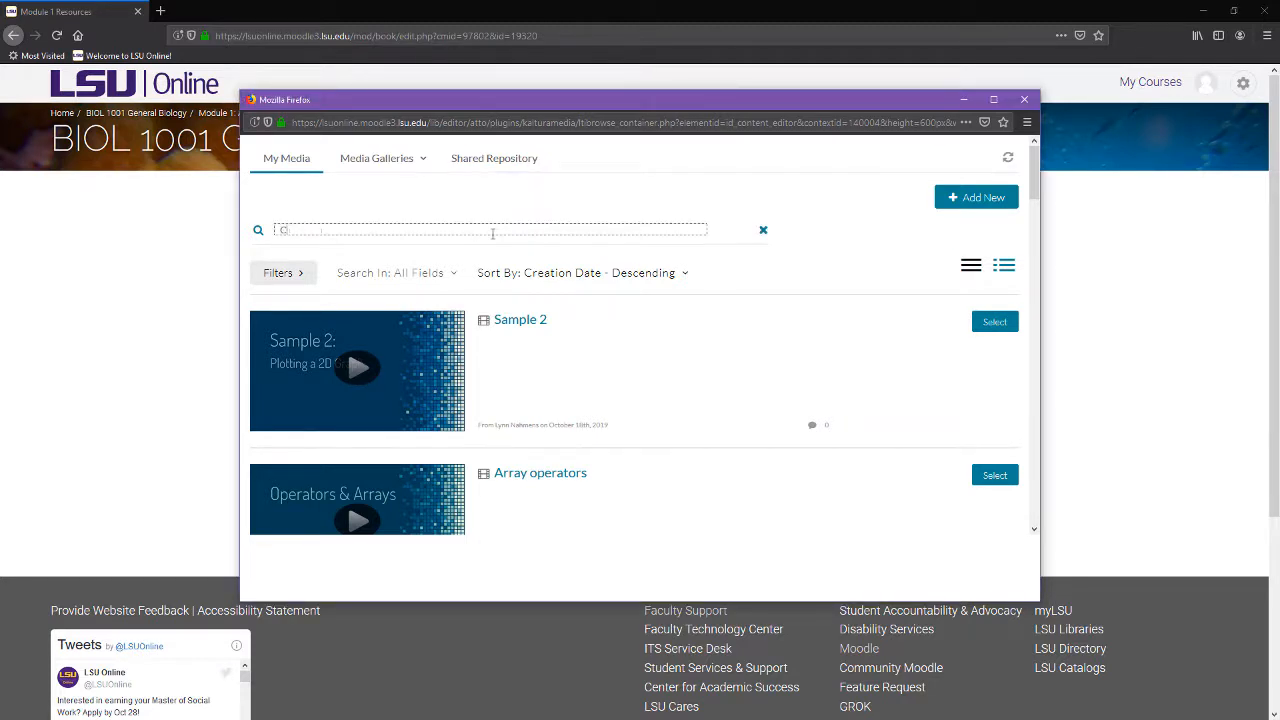
pyautogui.write('Course Setup')
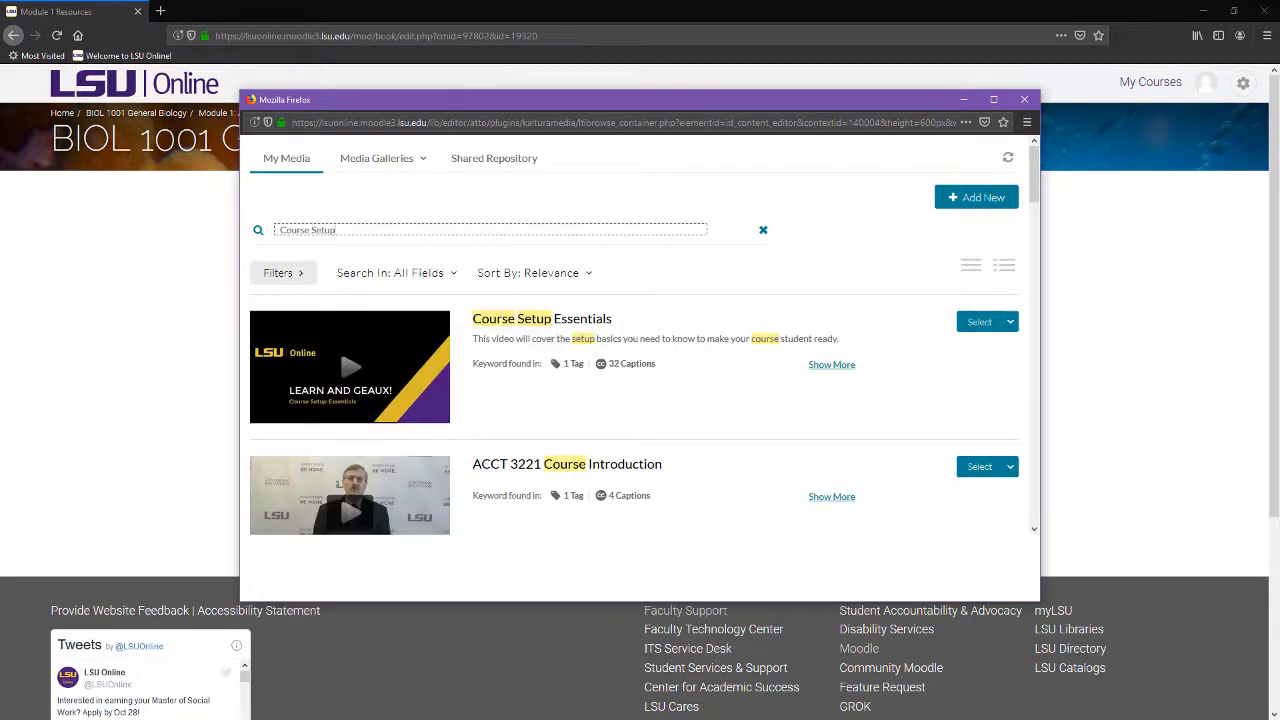
pyautogui.click(764, 230)
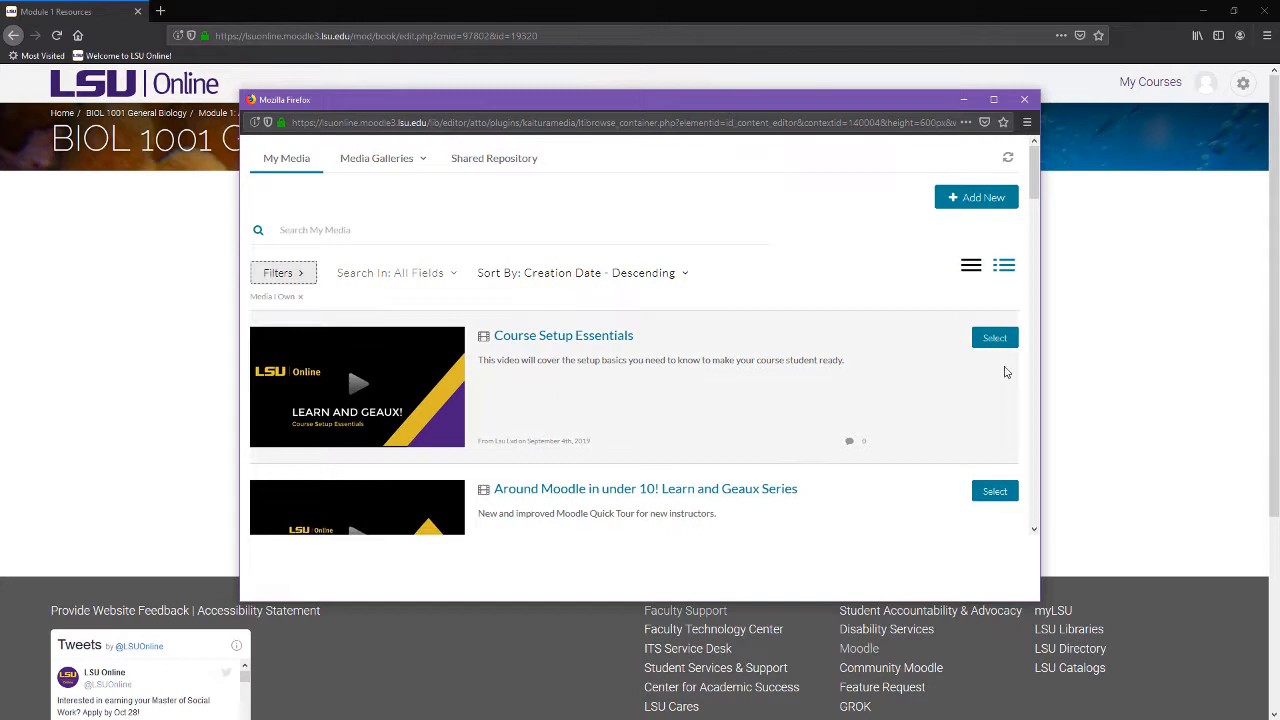
pyautogui.click(994, 336)
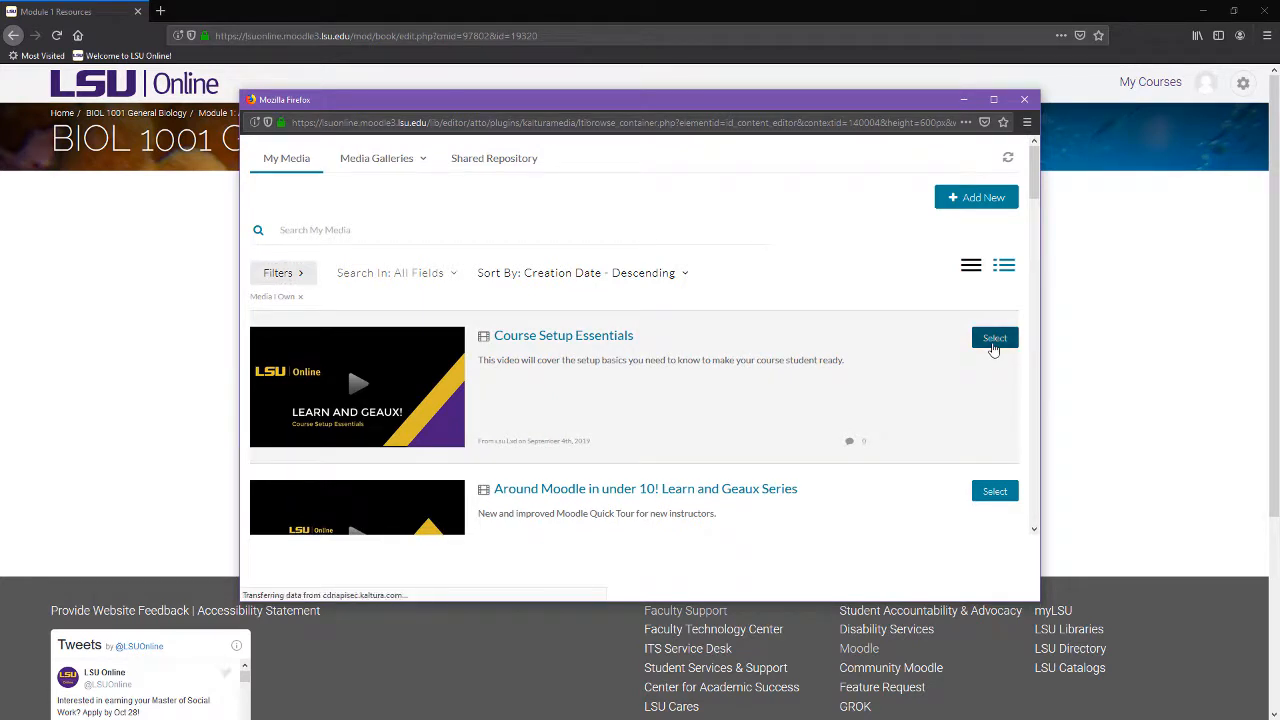
pyautogui.click(994, 338)
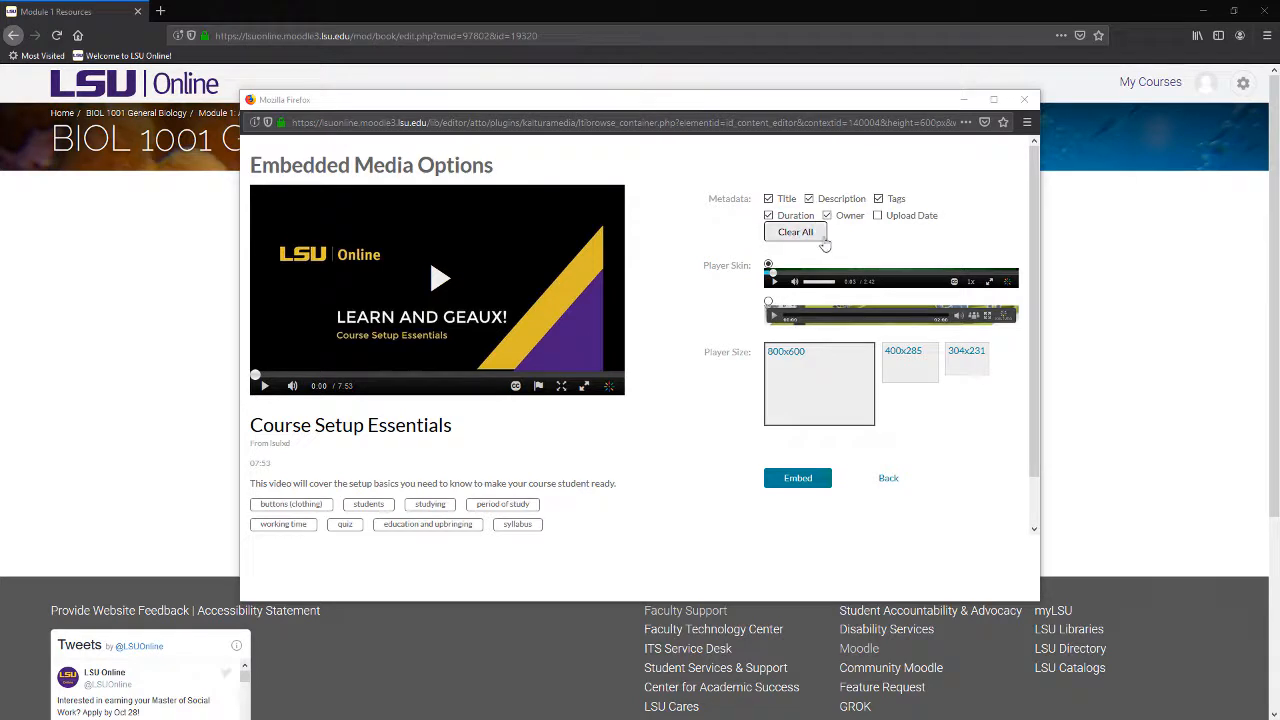
# - Clear all metadata, choose the 800x600 player and embed the video
pyautogui.click(794, 232)
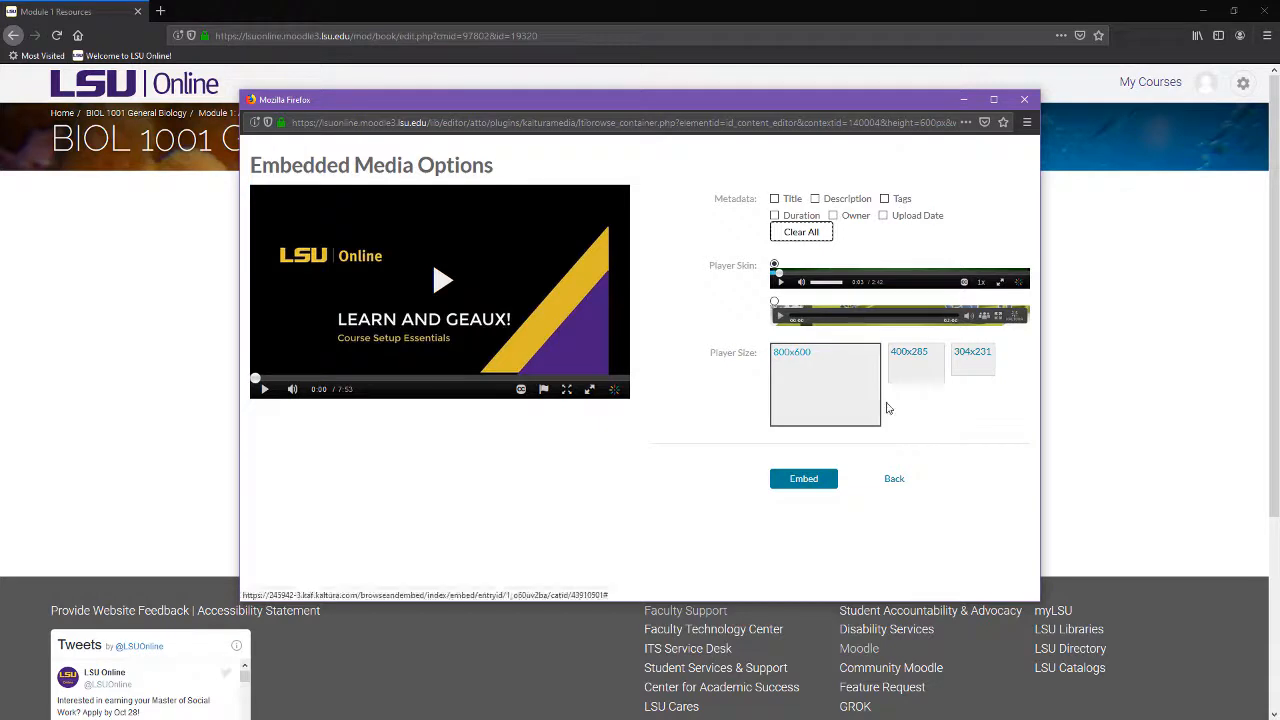
pyautogui.click(914, 370)
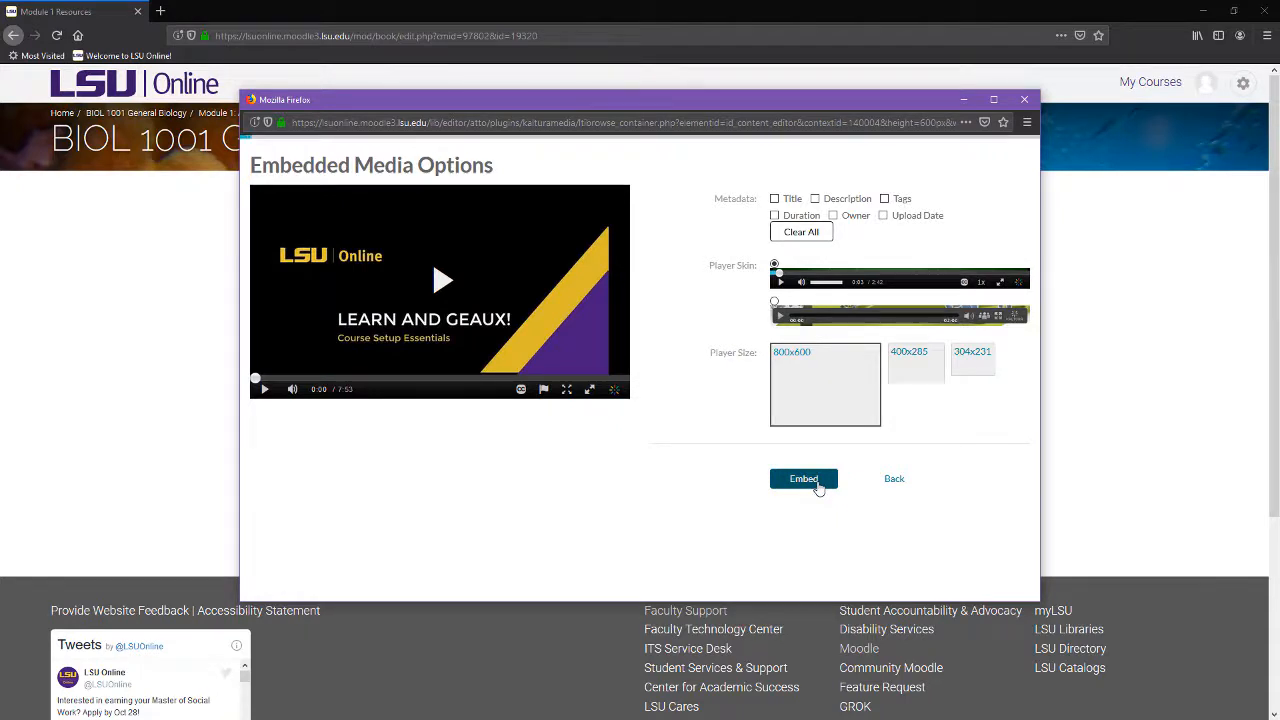
pyautogui.click(804, 478)
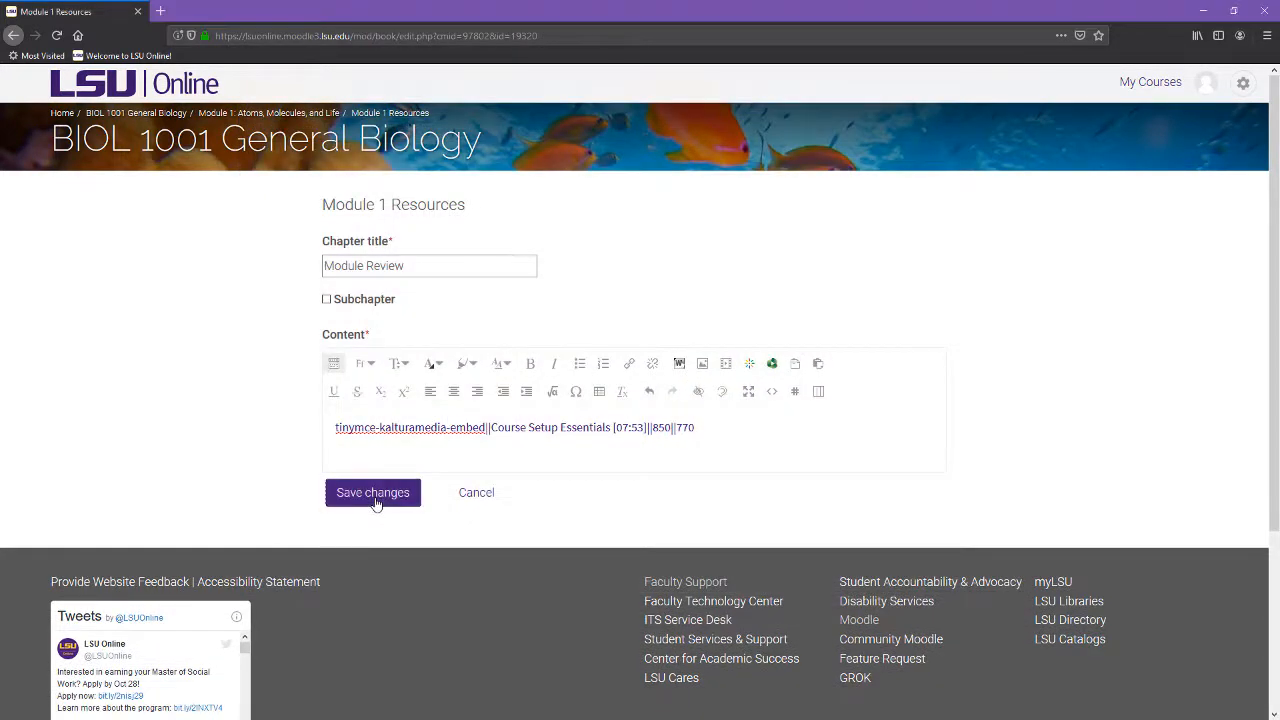
# - Save the chapter containing the embedded Kaltura video
pyautogui.click(372, 492)
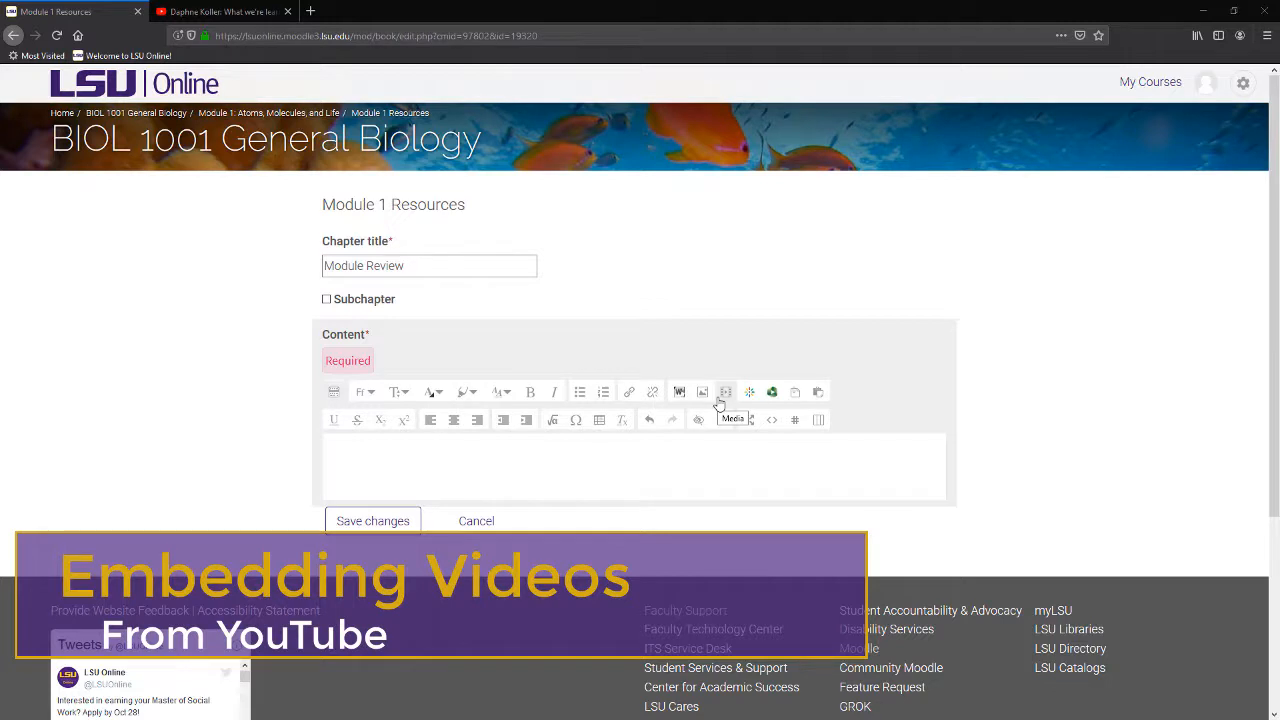
# - Insert the YouTube URL as media named 'Online Education'
pyautogui.click(724, 390)
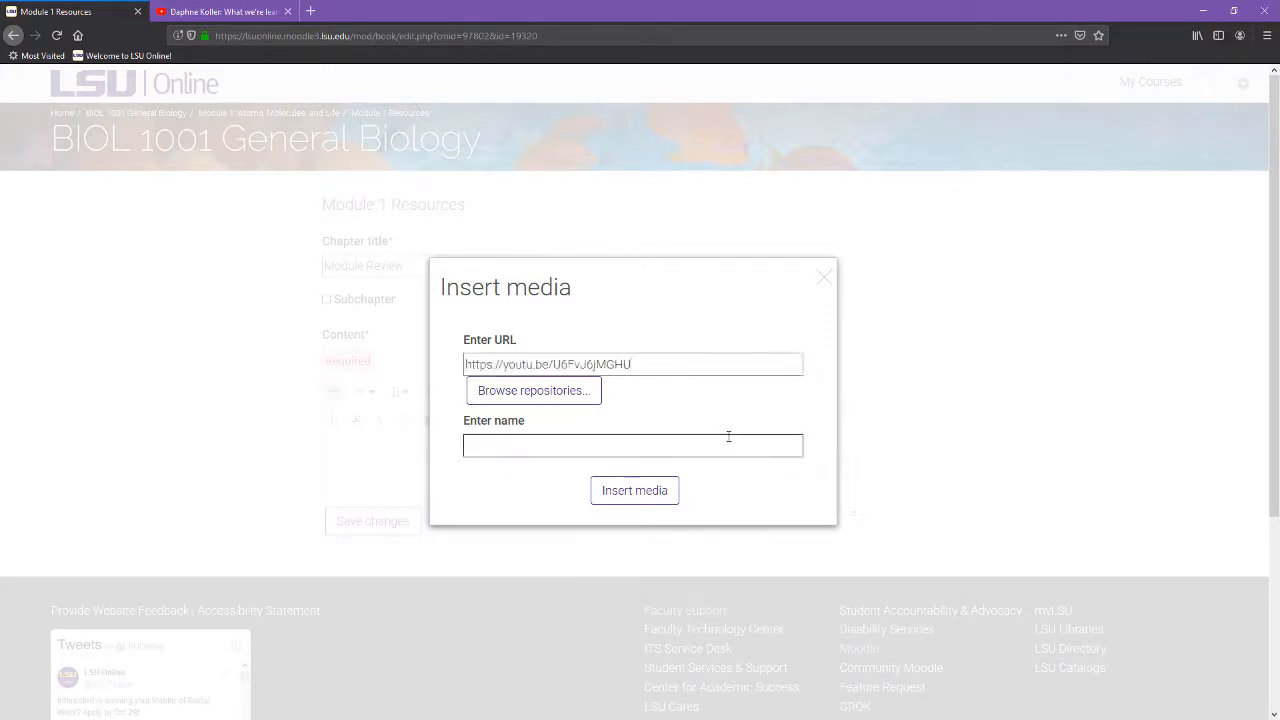
pyautogui.write('Online Education')
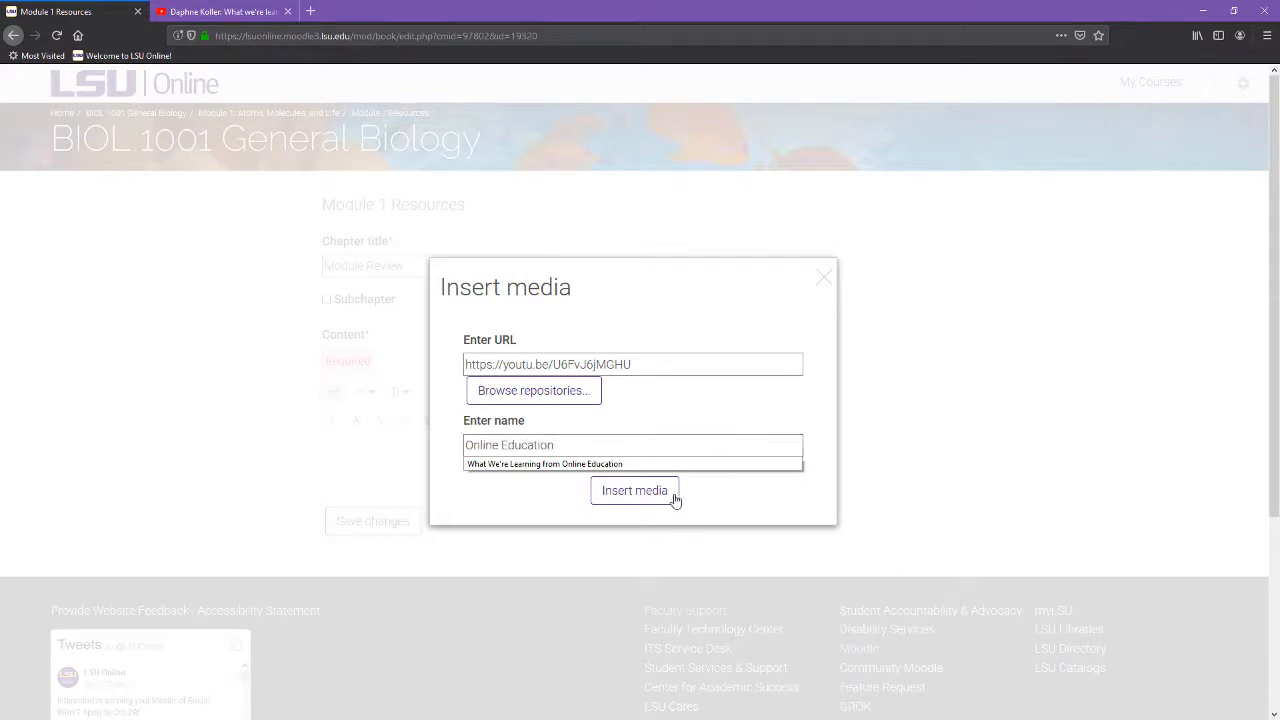
pyautogui.click(634, 490)
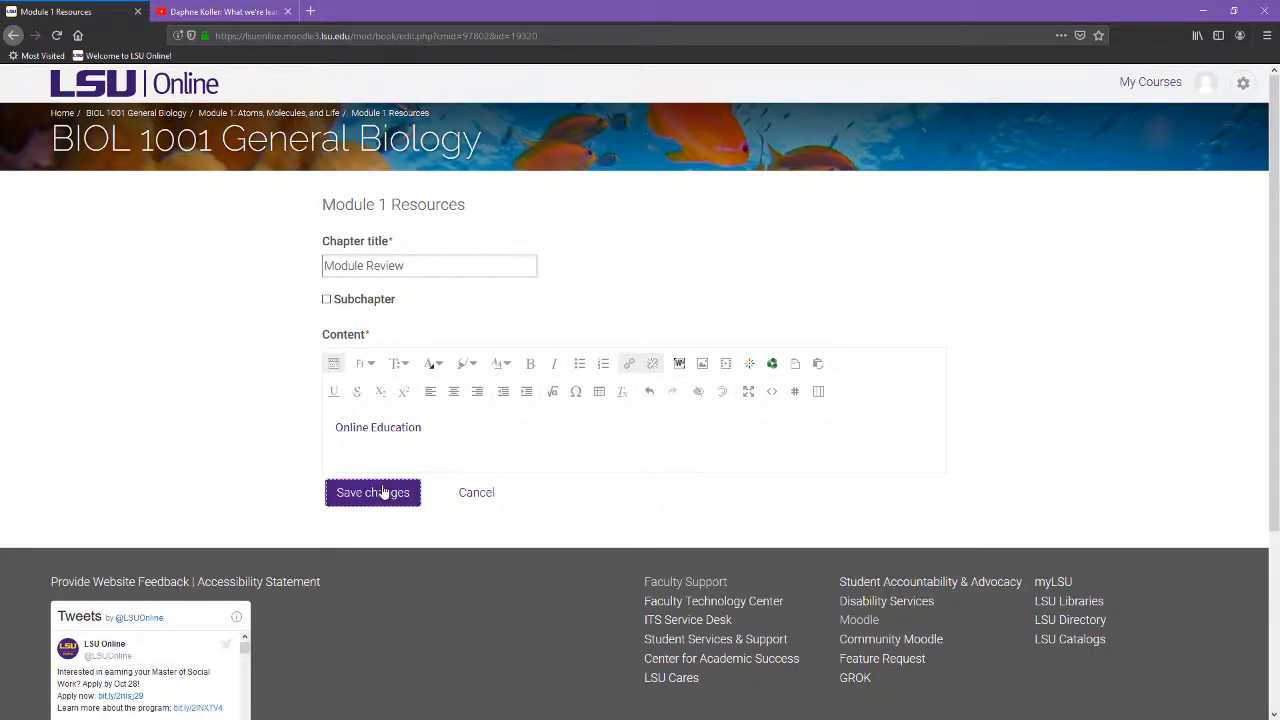
# - Save the chapter containing the YouTube video link
pyautogui.click(372, 492)
pyautogui.write('Module 1 R')
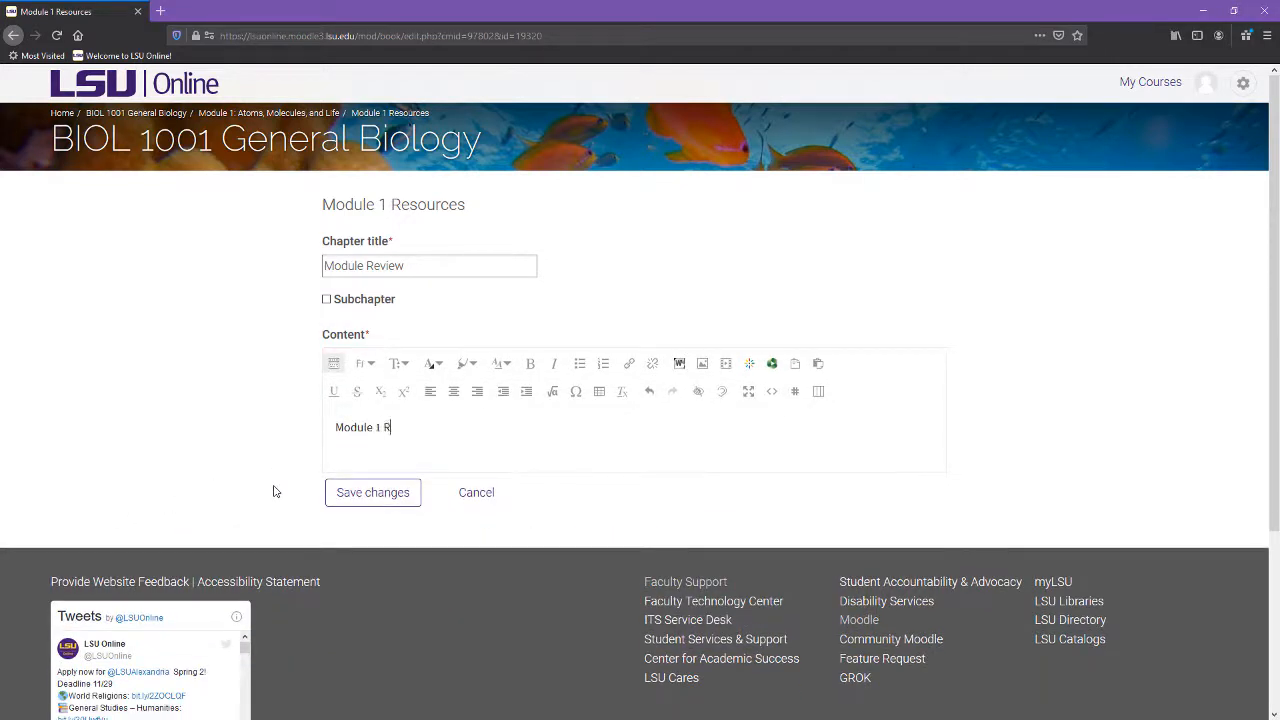
# - Complete the 'Module 1 Review' text and begin linking it to a file from the repositories
pyautogui.write('eview')
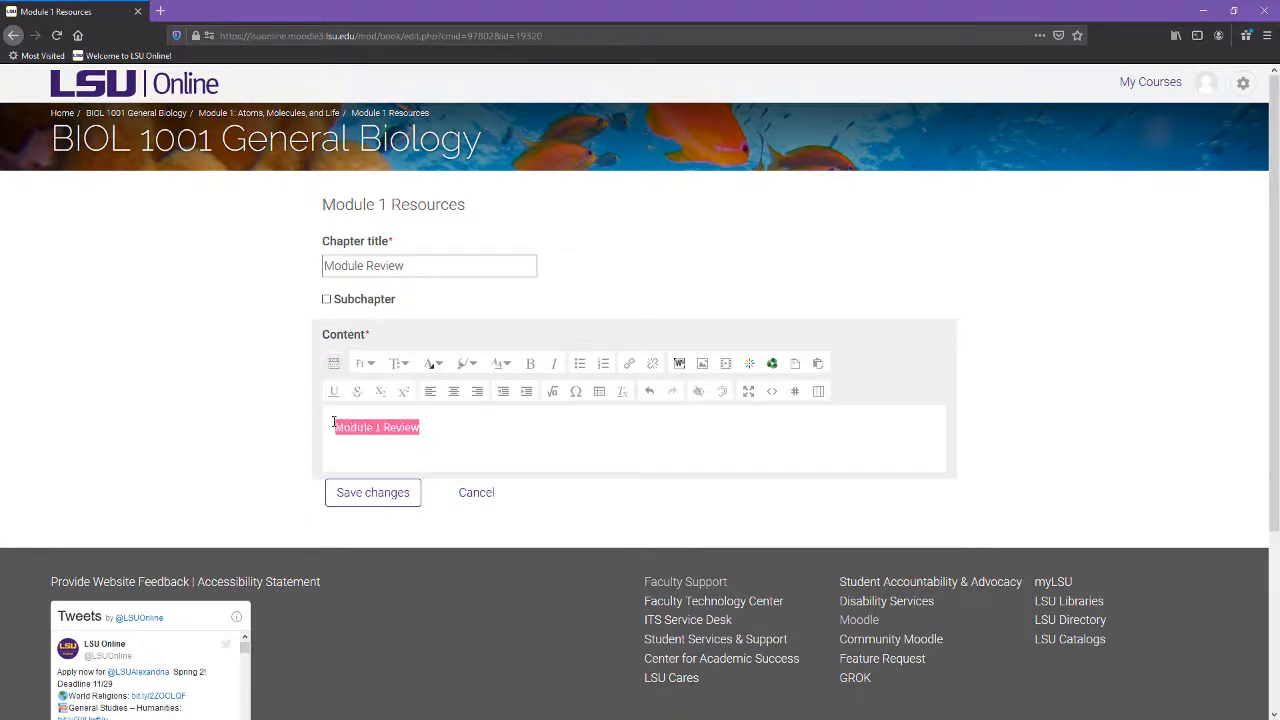
pyautogui.moveTo(630, 364)
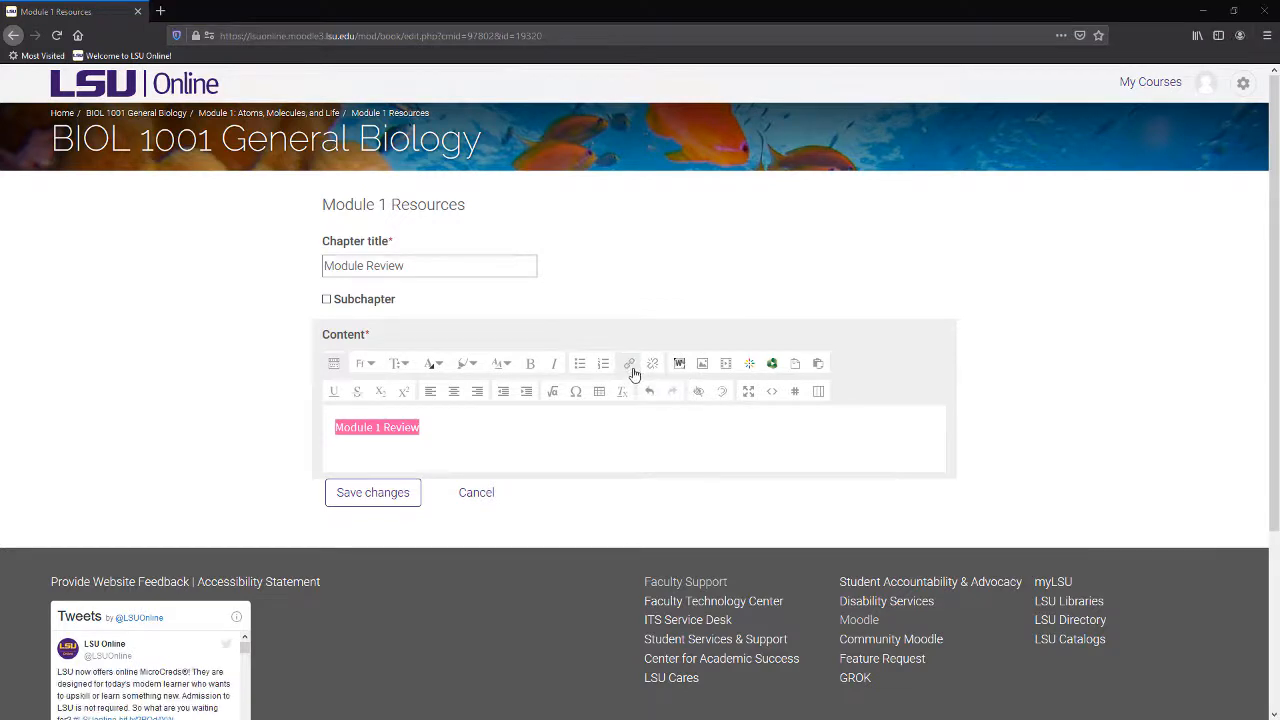
pyautogui.click(628, 364)
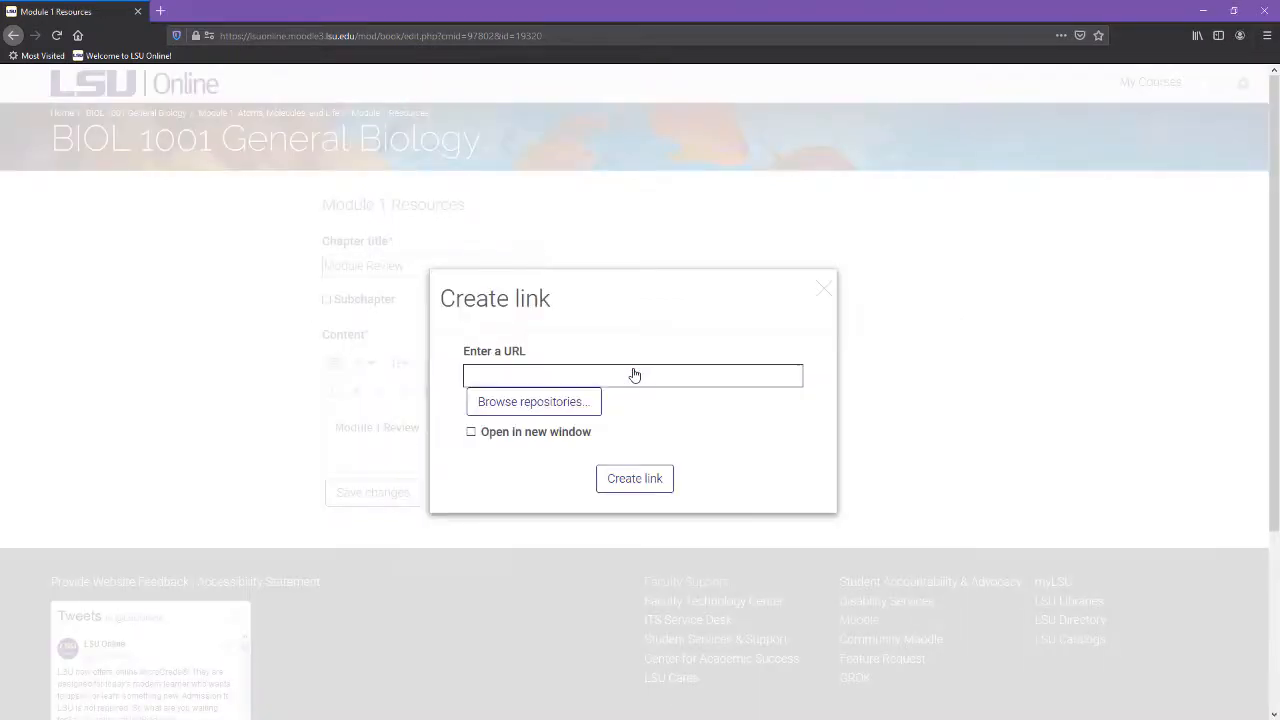
pyautogui.click(632, 376)
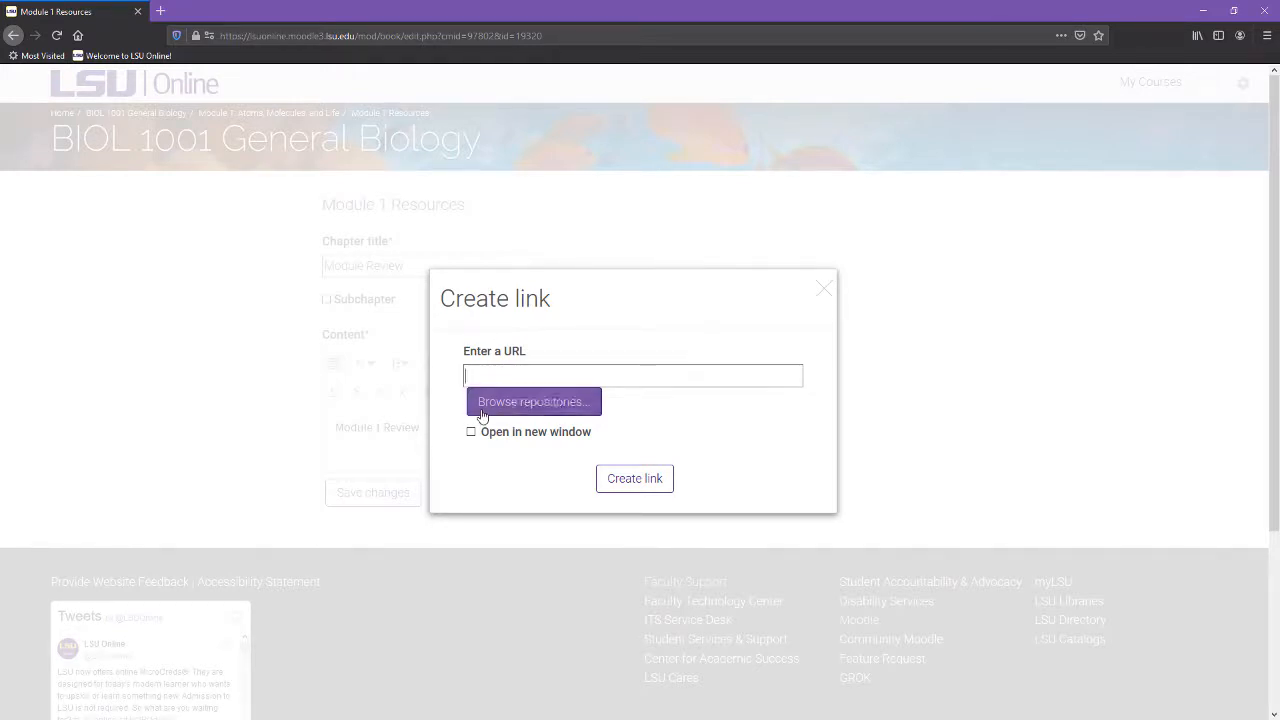
pyautogui.click(532, 400)
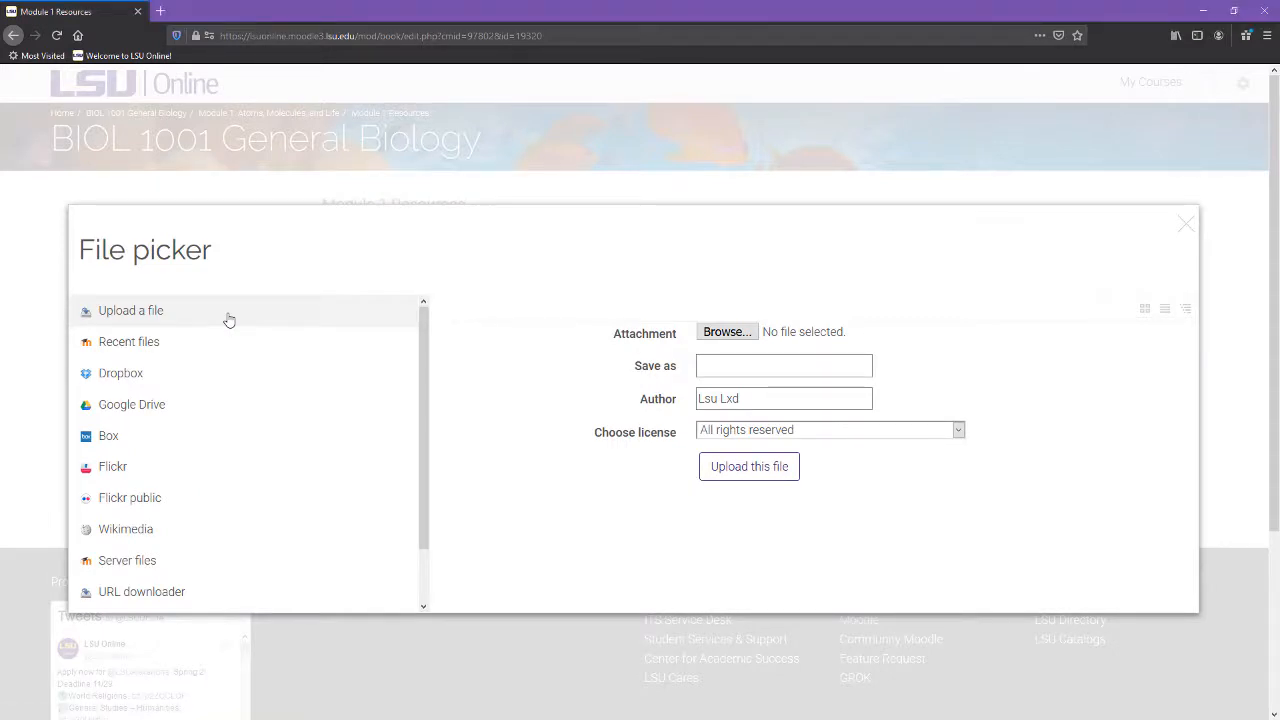
# - Upload Submission Test.docx saved as 'Module 1 Review', link it to the text, and save the chapter
pyautogui.click(726, 332)
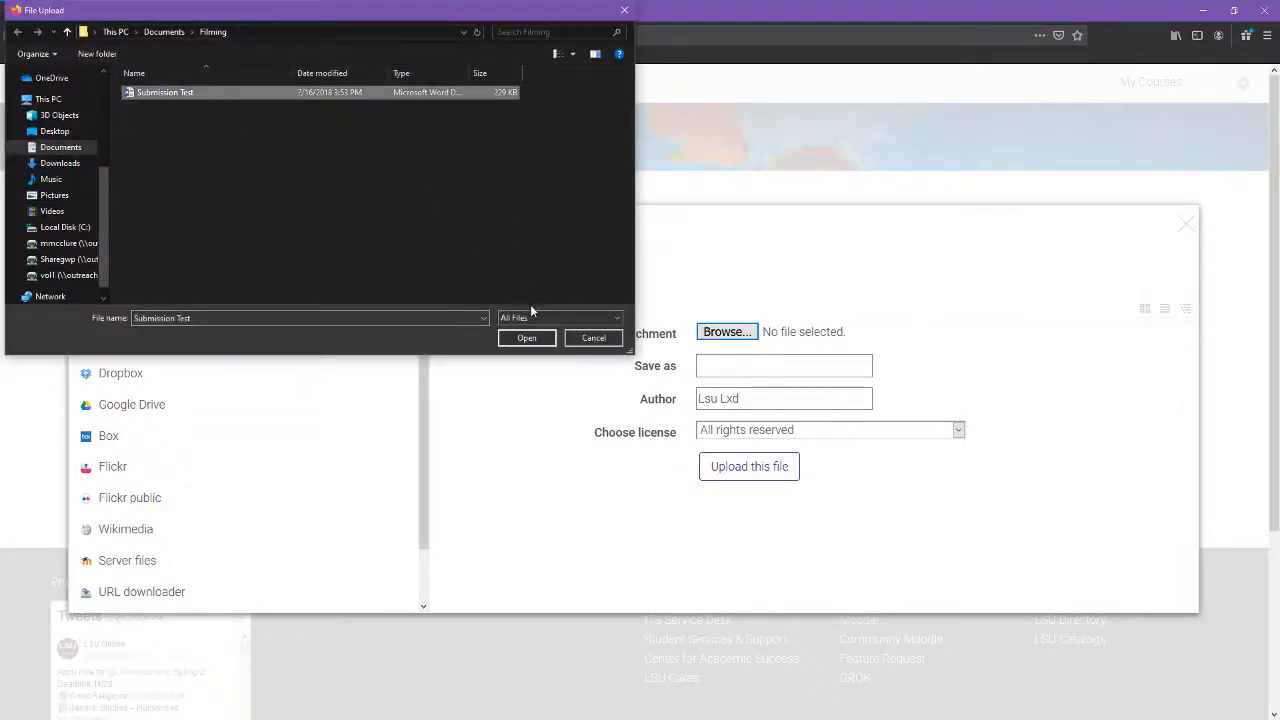
pyautogui.click(526, 336)
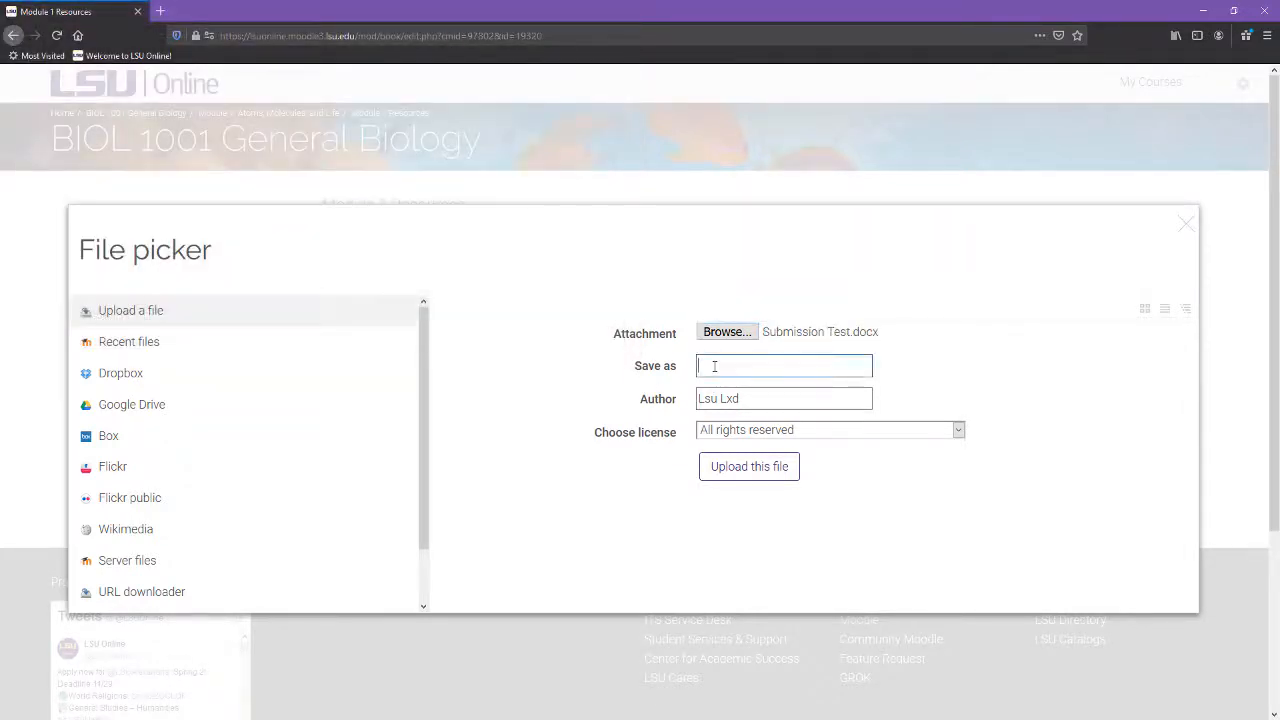
pyautogui.write('Module 1 Review')
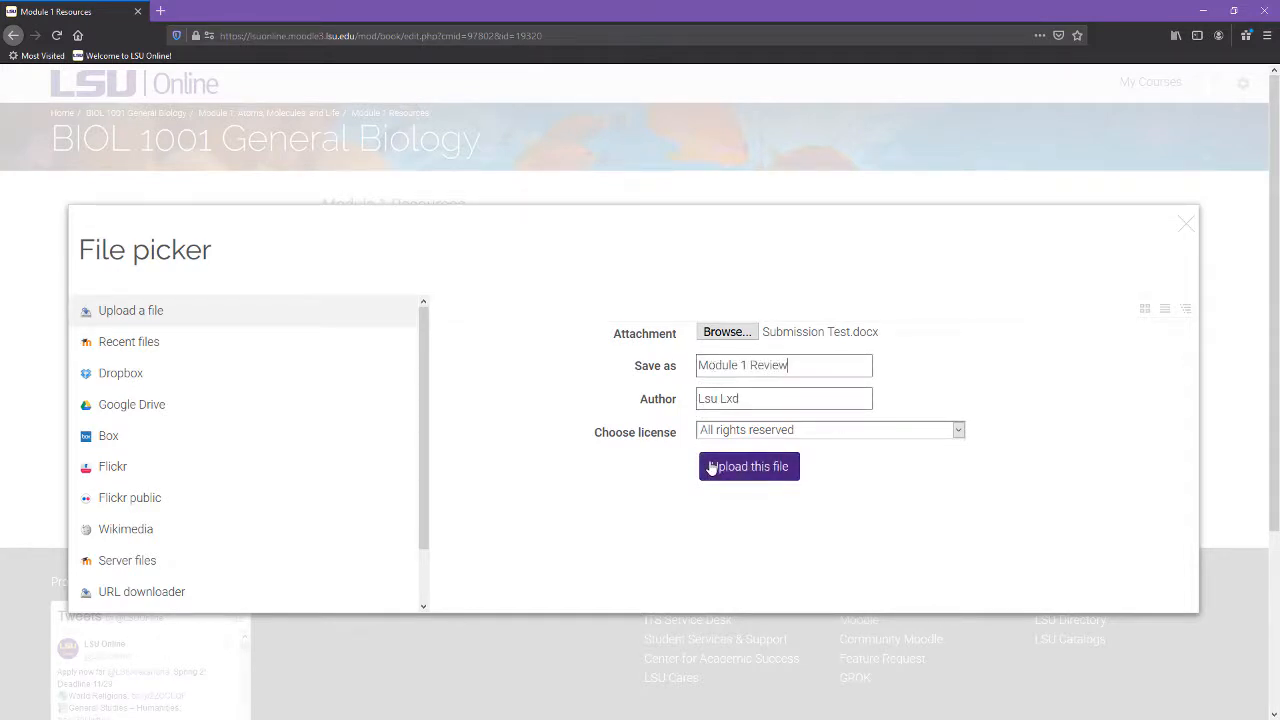
pyautogui.click(748, 466)
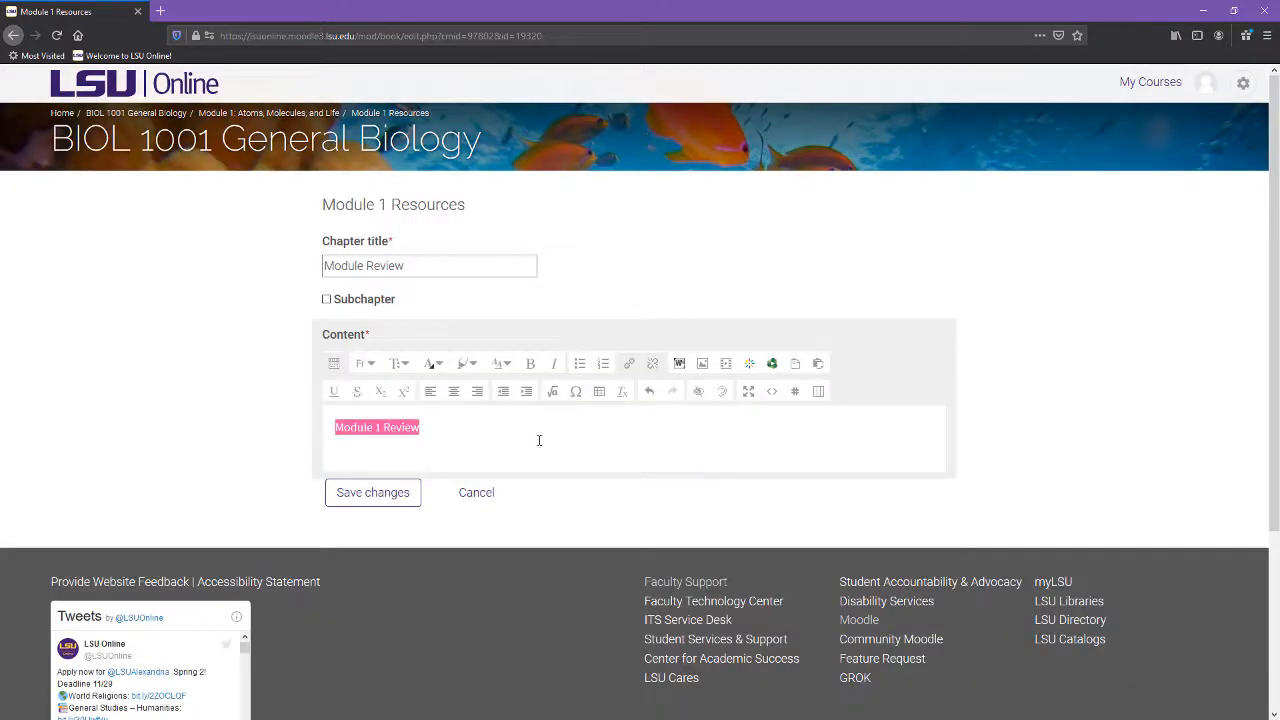
pyautogui.click(372, 492)
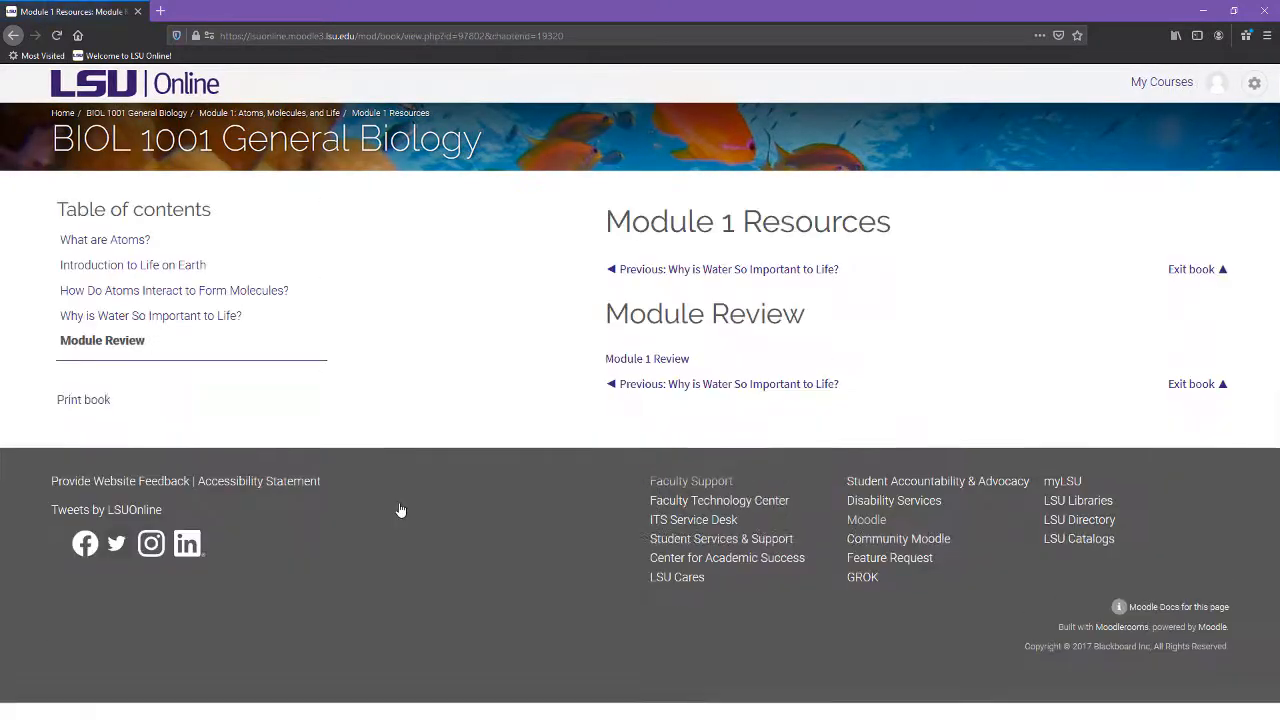